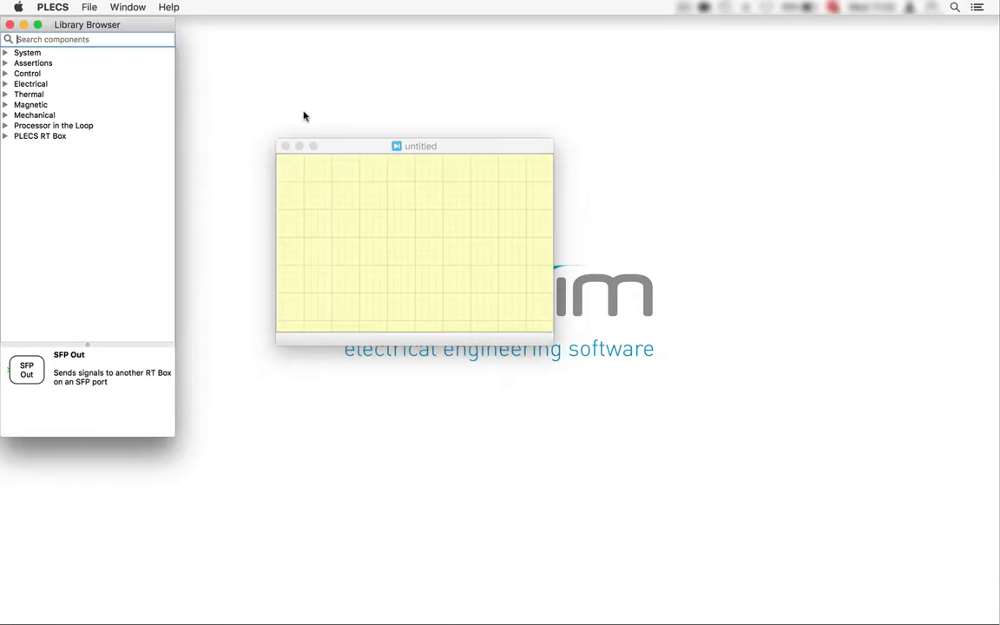
# Add two Sine Wave Generator blocks from the library and set both to frequency 50
pyautogui.write('sine')
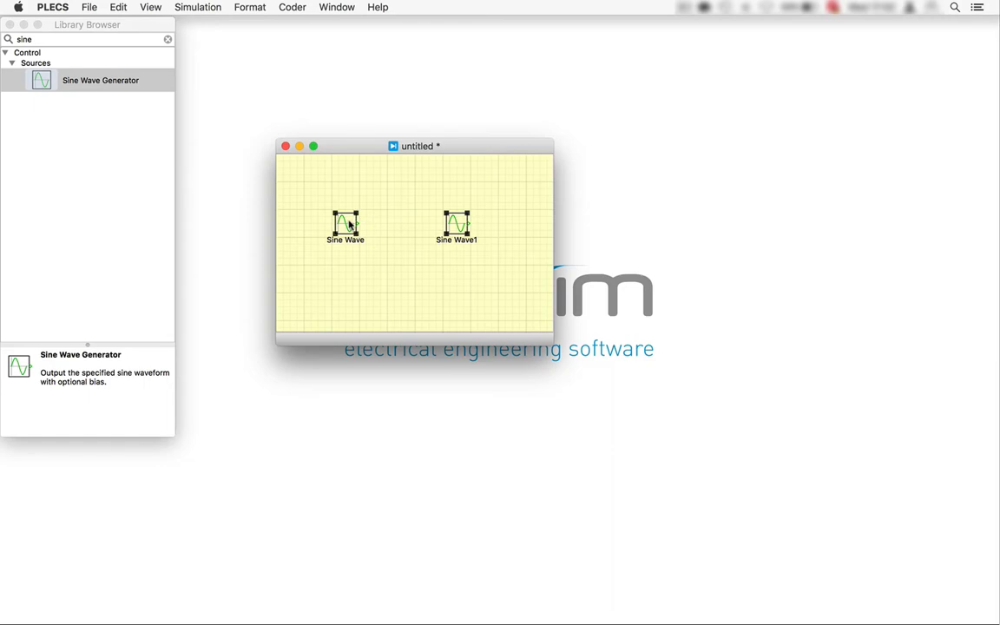
pyautogui.rightClick(345, 223)
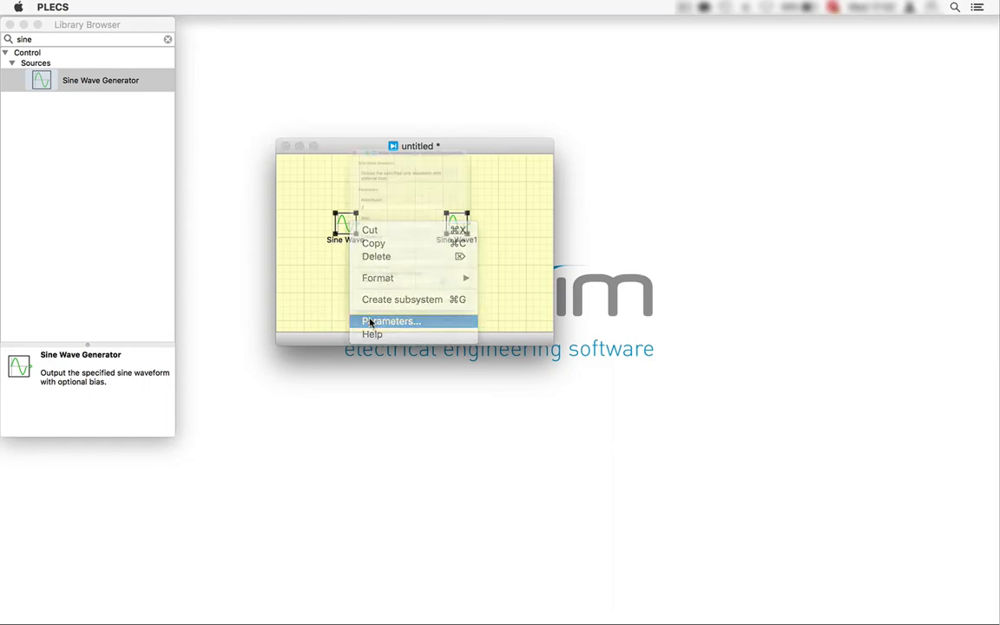
pyautogui.click(391, 321)
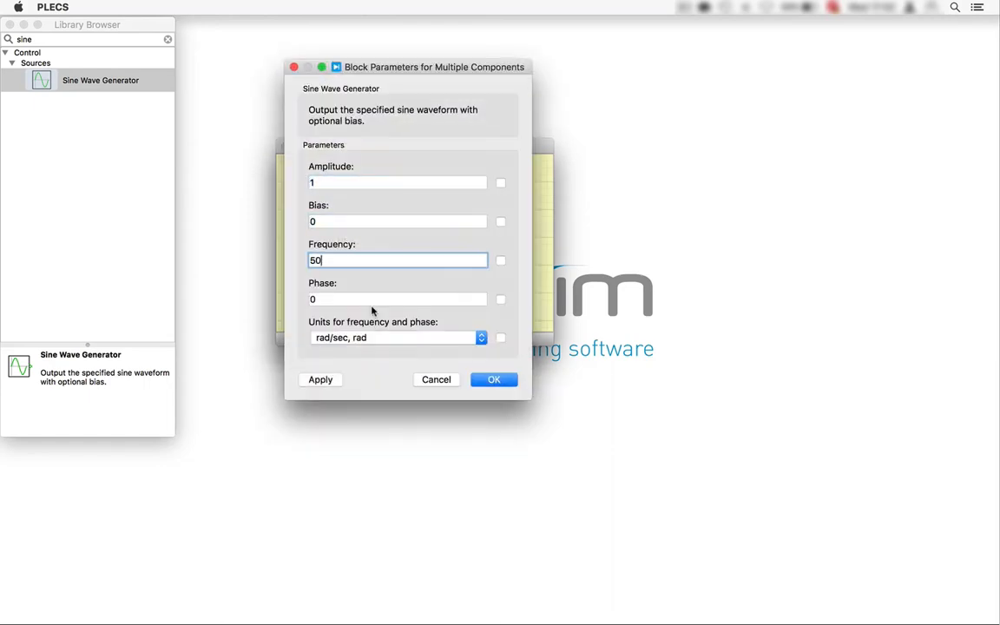
pyautogui.click(493, 378)
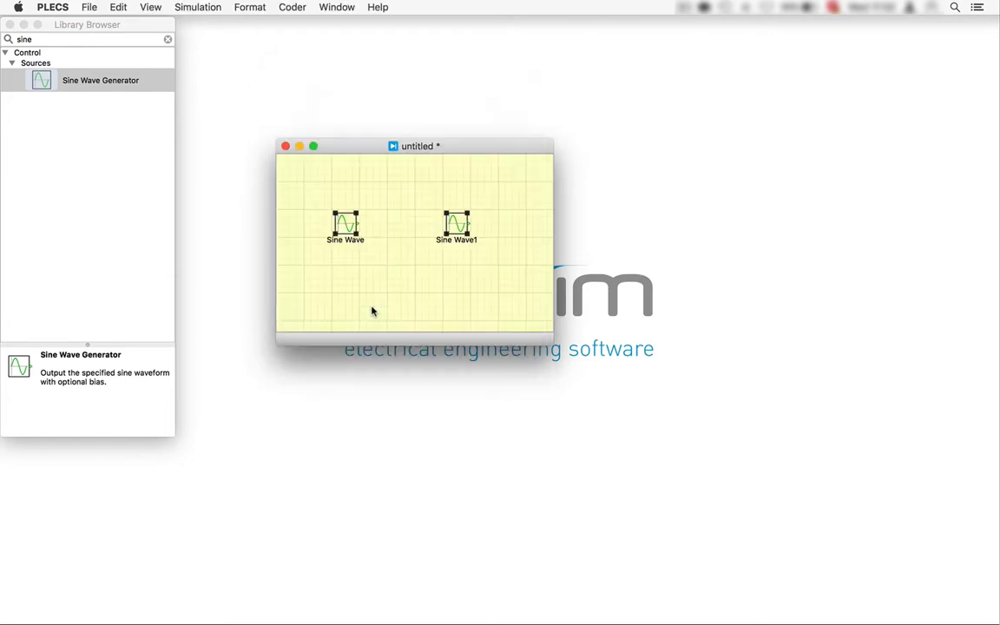
# Wrap each sine wave in its own subsystem, naming them BoxA and BoxB
pyautogui.moveTo(344, 226); pyautogui.dragTo(368, 247)
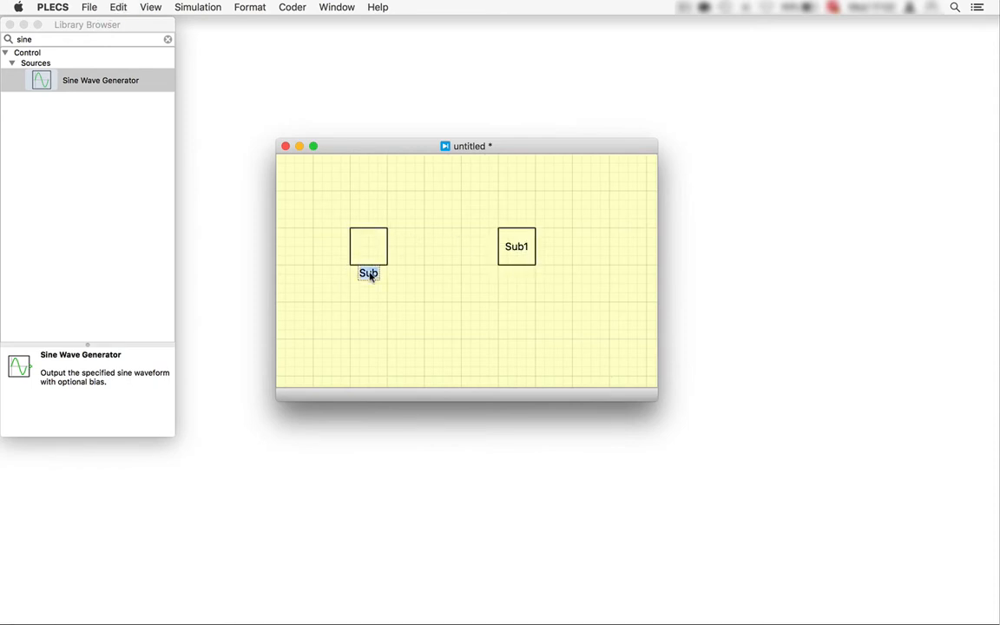
pyautogui.write('BoxA')
pyautogui.click(515, 247)
pyautogui.write('BoxB')
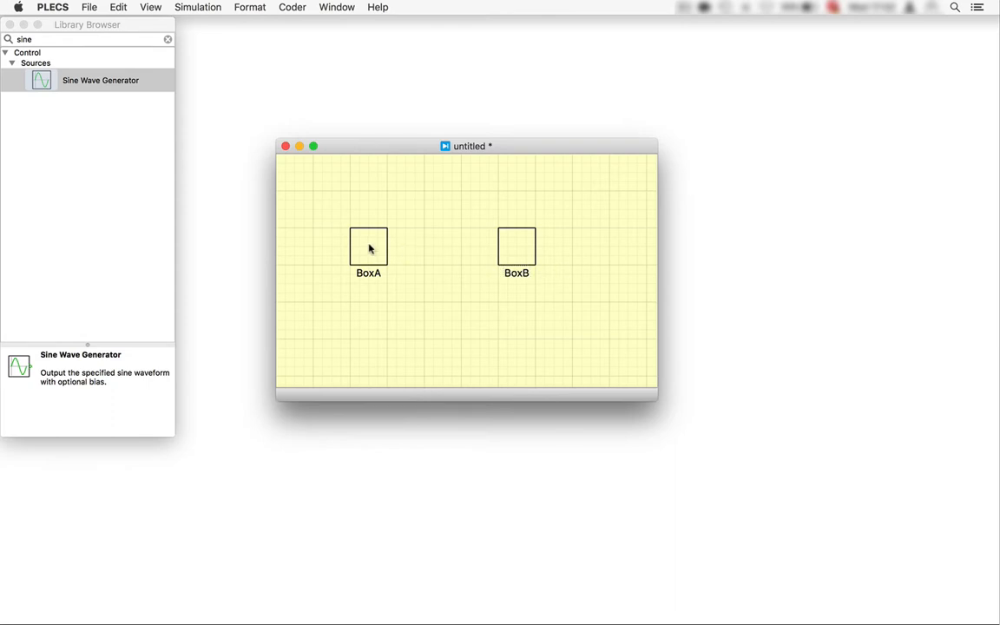
pyautogui.moveTo(467, 146); pyautogui.dragTo(423, 48)
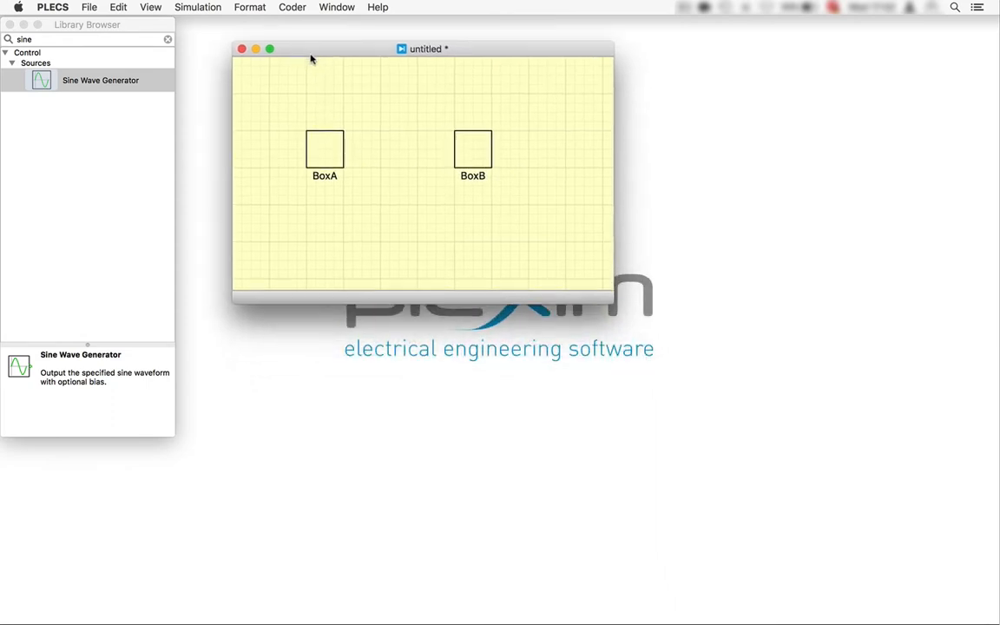
# Place an SFP In inside BoxA and an SFP Out on port SFP A inside BoxB
pyautogui.doubleClick(323, 150)
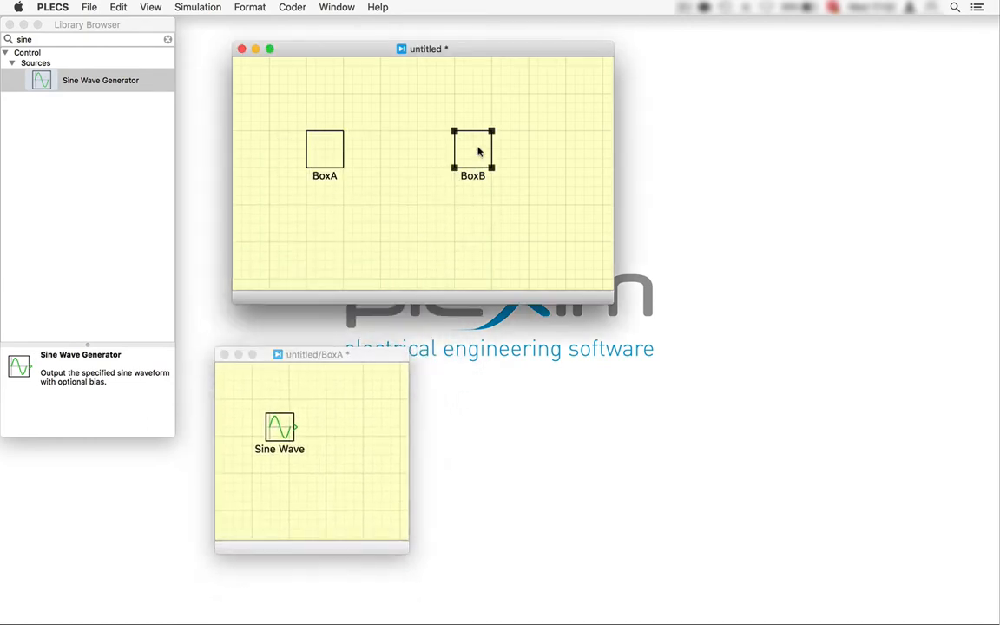
pyautogui.doubleClick(472, 152)
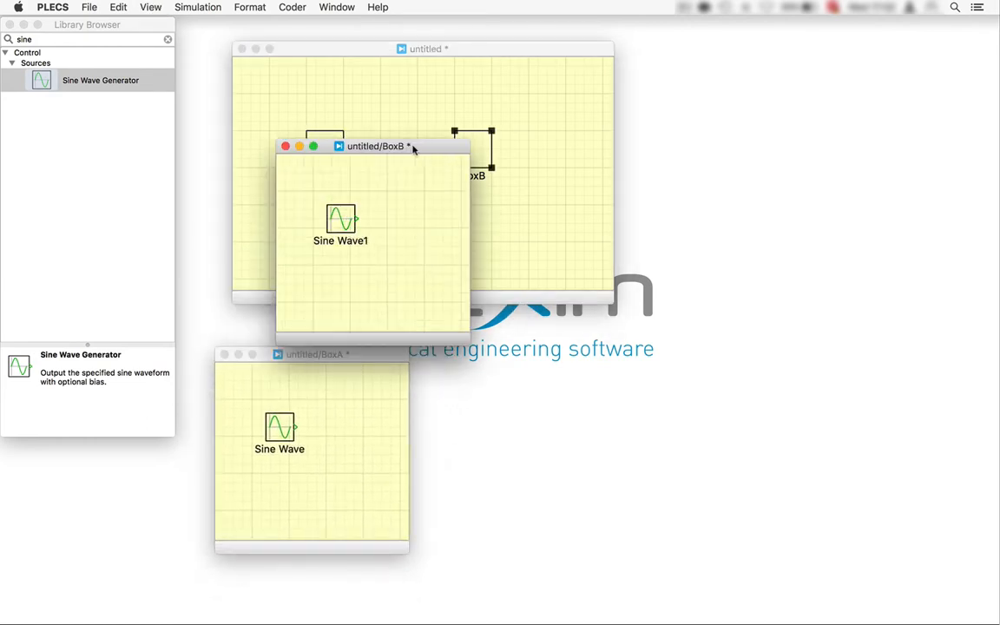
pyautogui.moveTo(377, 146); pyautogui.dragTo(632, 347)
pyautogui.write('sfp')
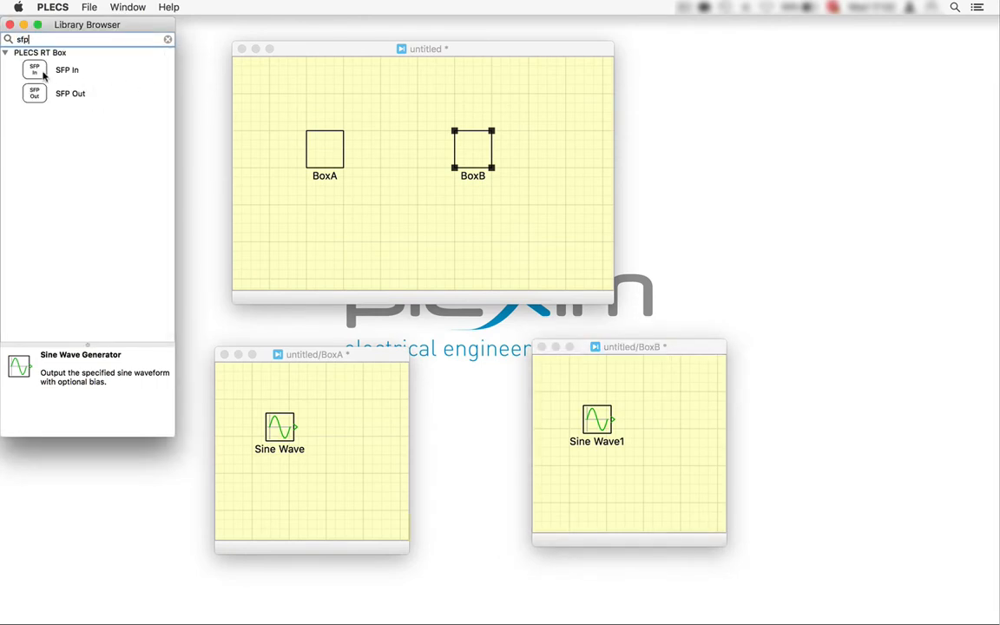
pyautogui.moveTo(34, 69); pyautogui.dragTo(280, 500)
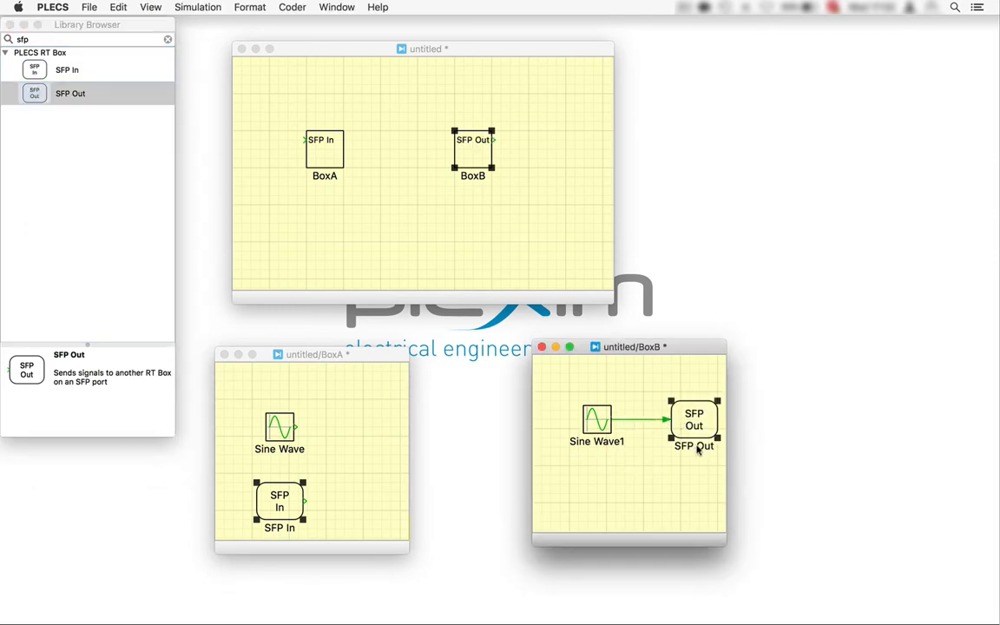
pyautogui.doubleClick(694, 418)
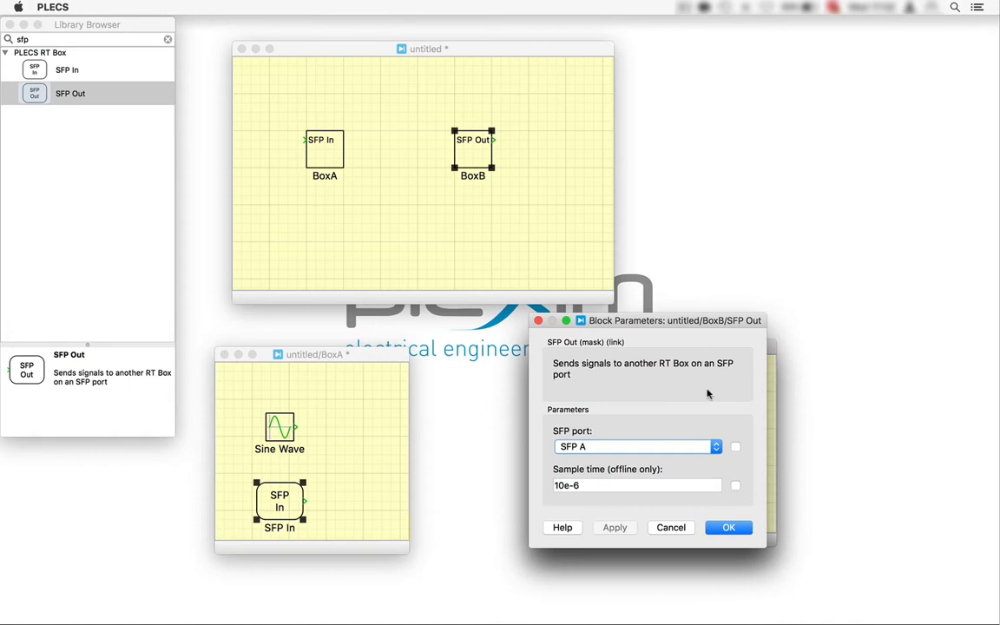
pyautogui.click(729, 528)
pyautogui.write('cope')
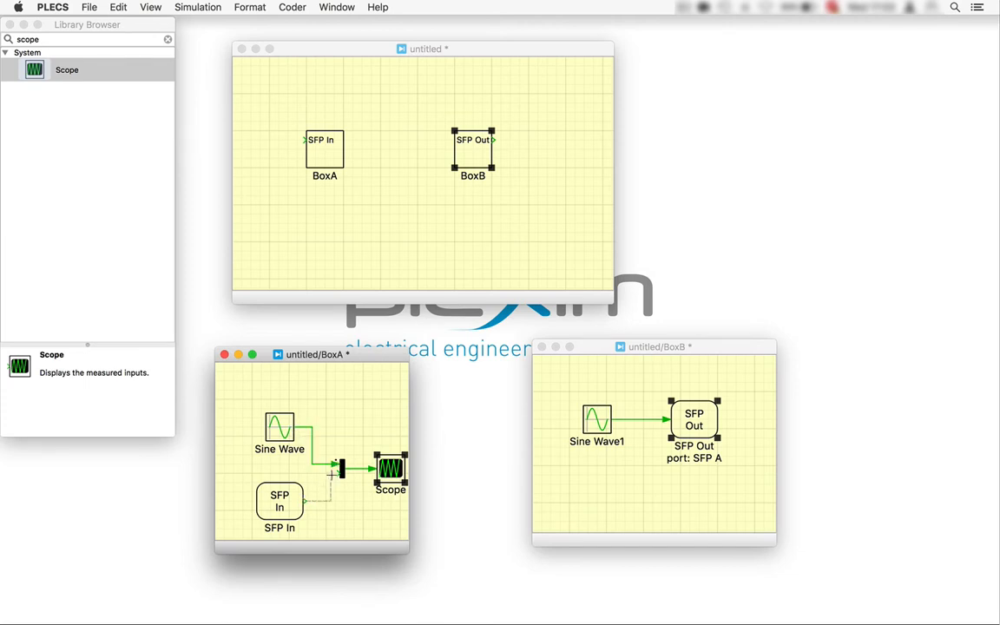
# Set BoxA's SFP In to port SFP A and enlarge BoxA to show the scope wiring
pyautogui.doubleClick(279, 500)
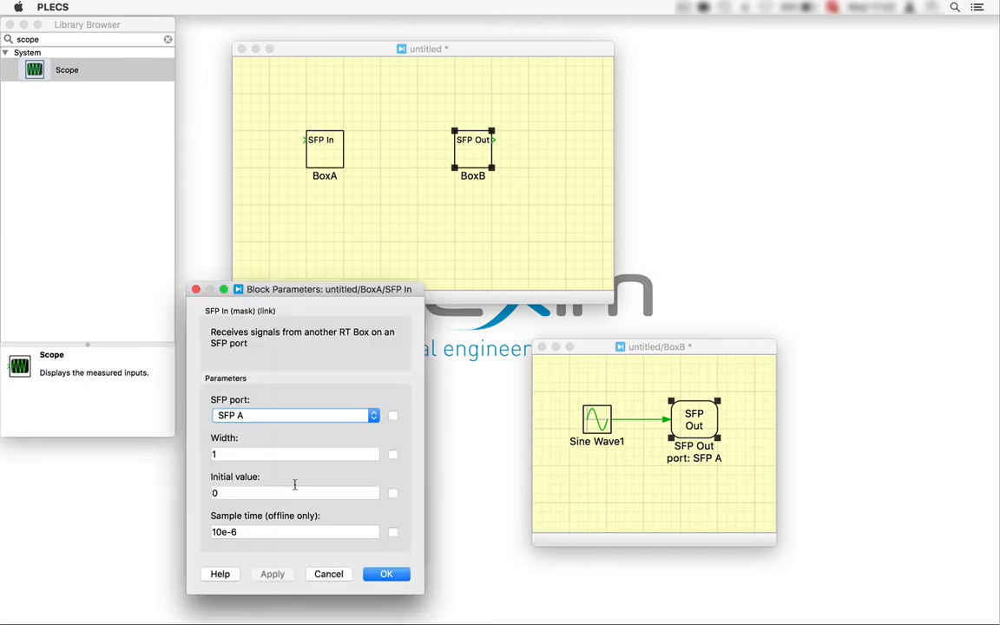
pyautogui.click(385, 573)
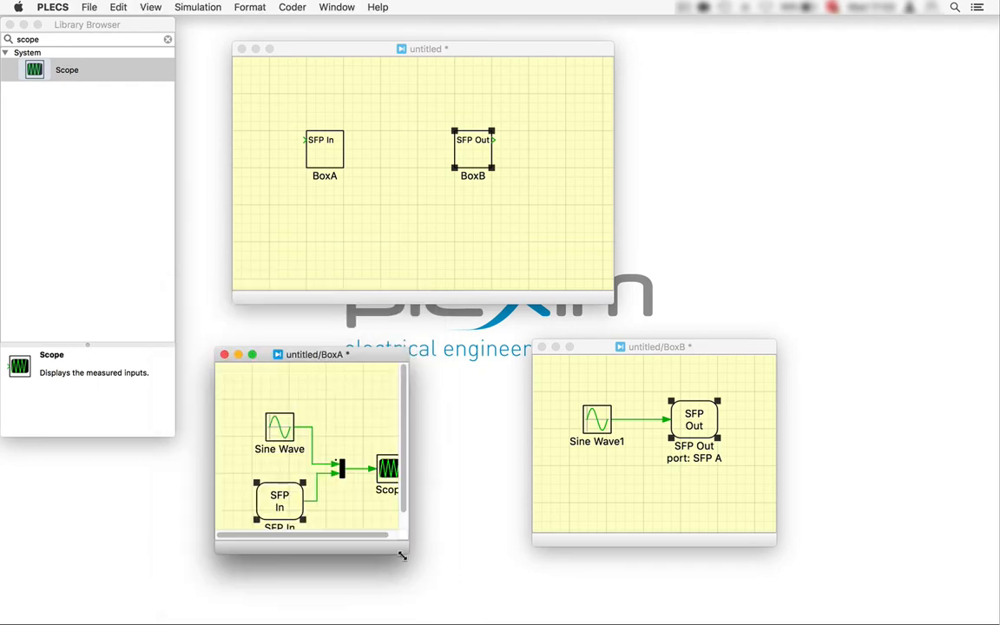
pyautogui.moveTo(402, 555); pyautogui.dragTo(468, 577)
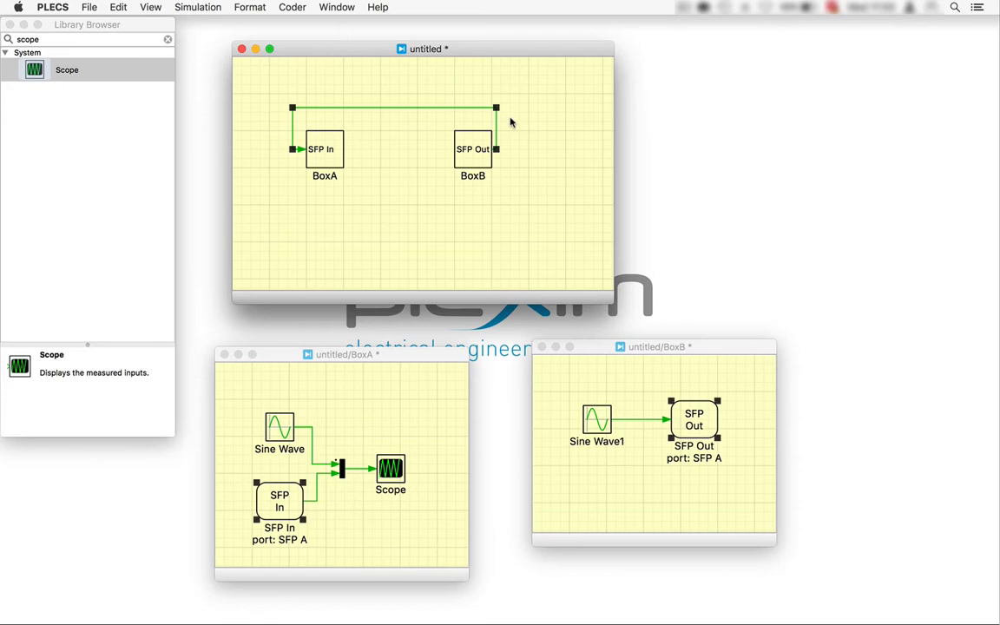
pyautogui.moveTo(465, 162)
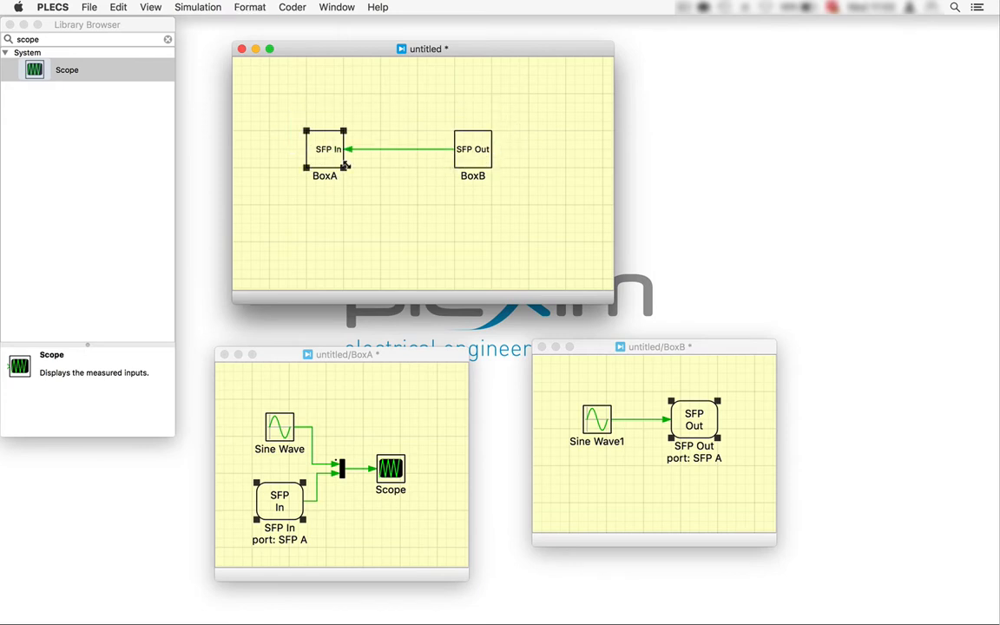
# Set the simulation stop time to 2e-2 and start the simulation
pyautogui.click(393, 111)
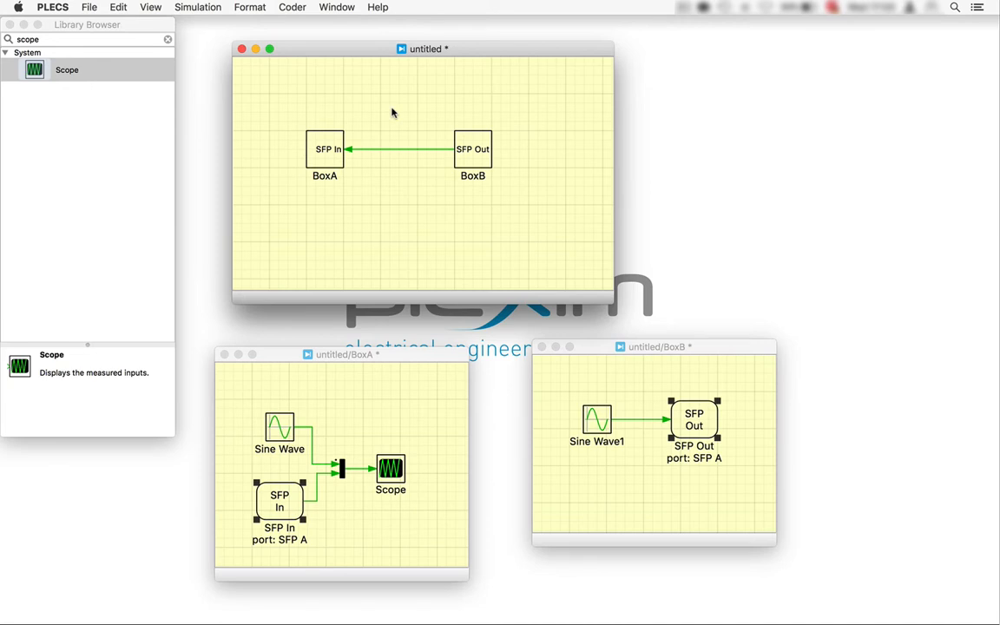
pyautogui.click(198, 7)
pyautogui.write('2e-2')
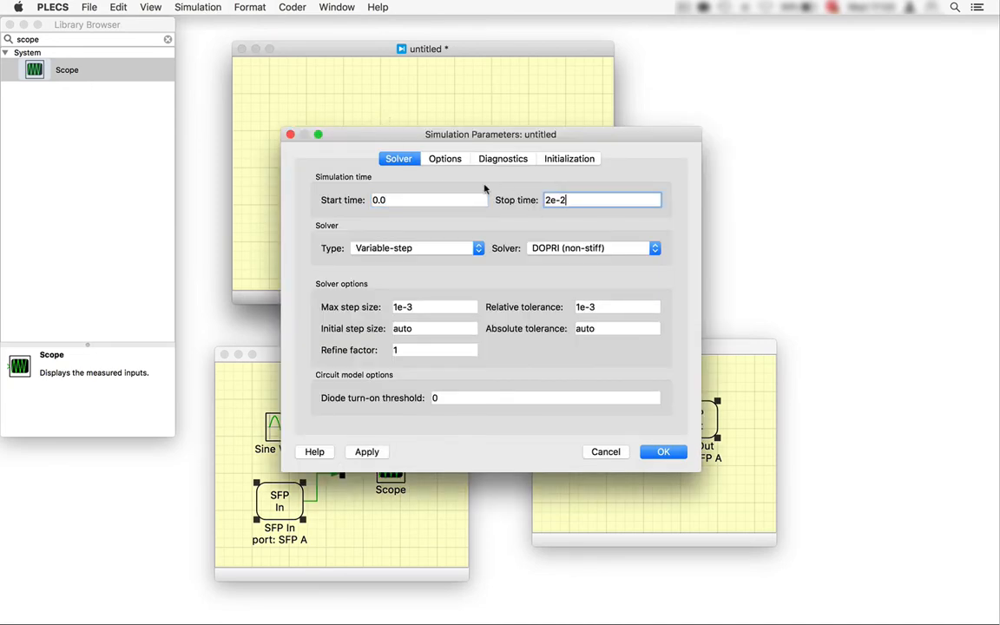
pyautogui.click(663, 451)
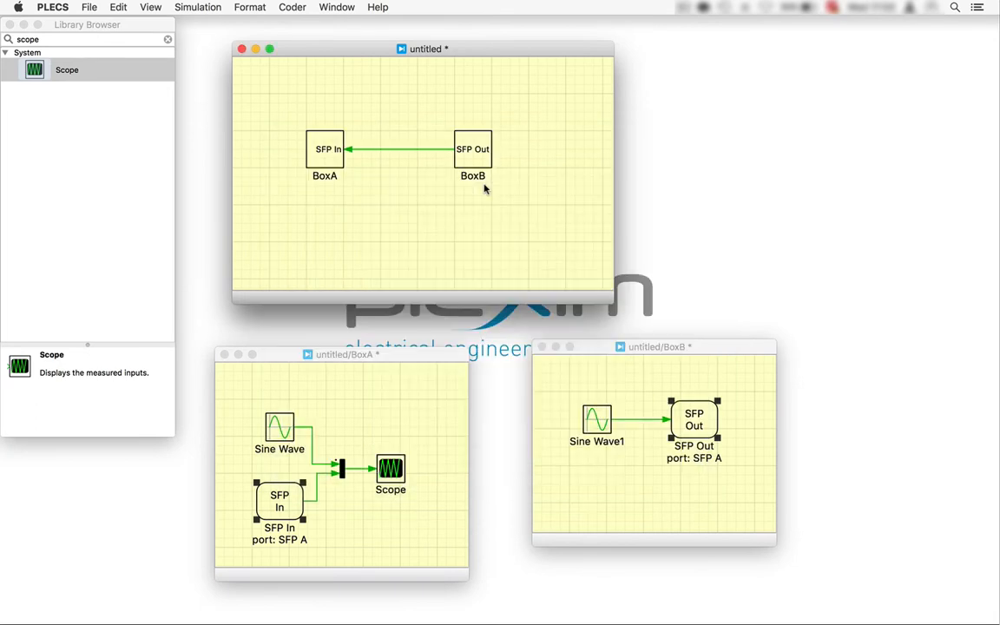
pyautogui.click(198, 7)
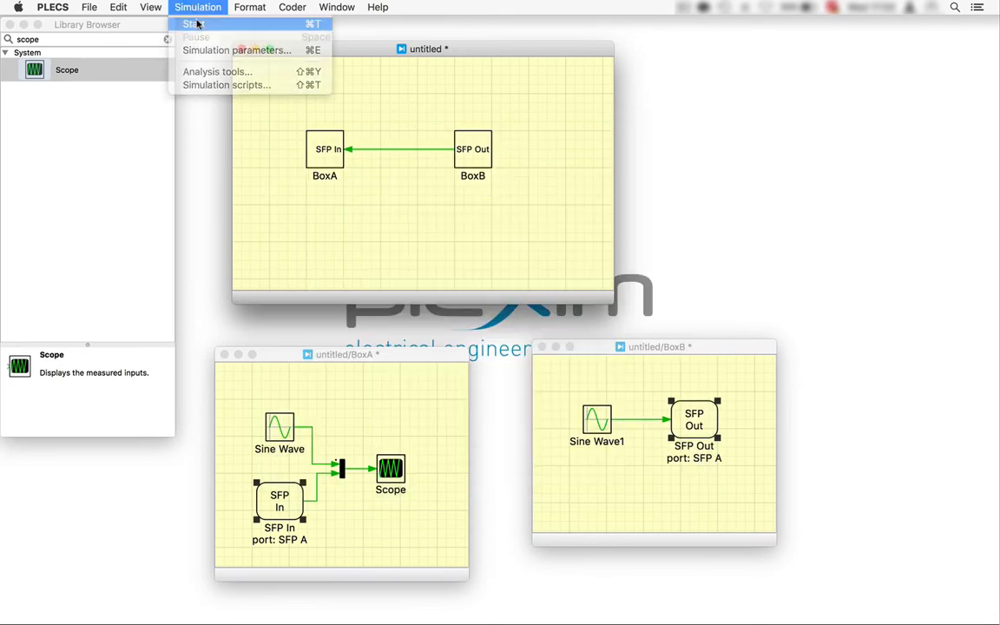
pyautogui.click(193, 25)
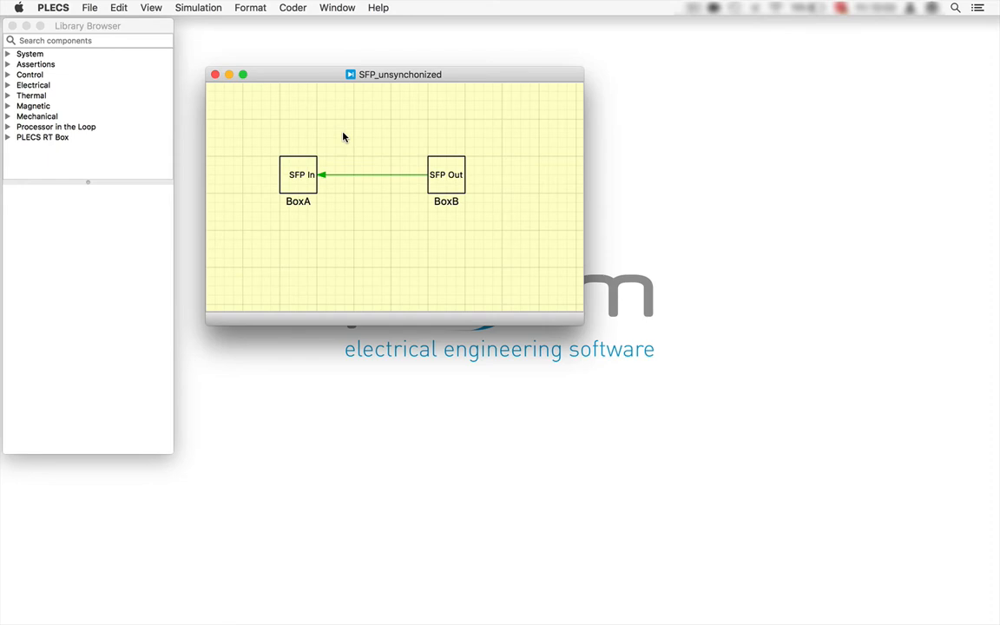
pyautogui.moveTo(298, 167)
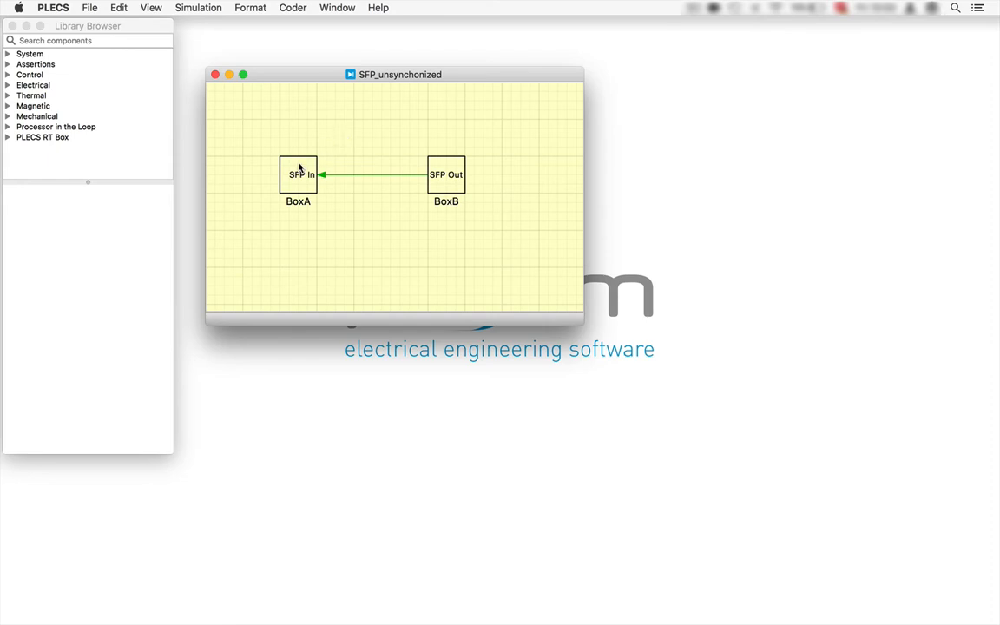
# Enable code generation in BoxA's execution settings
pyautogui.rightClick(299, 174)
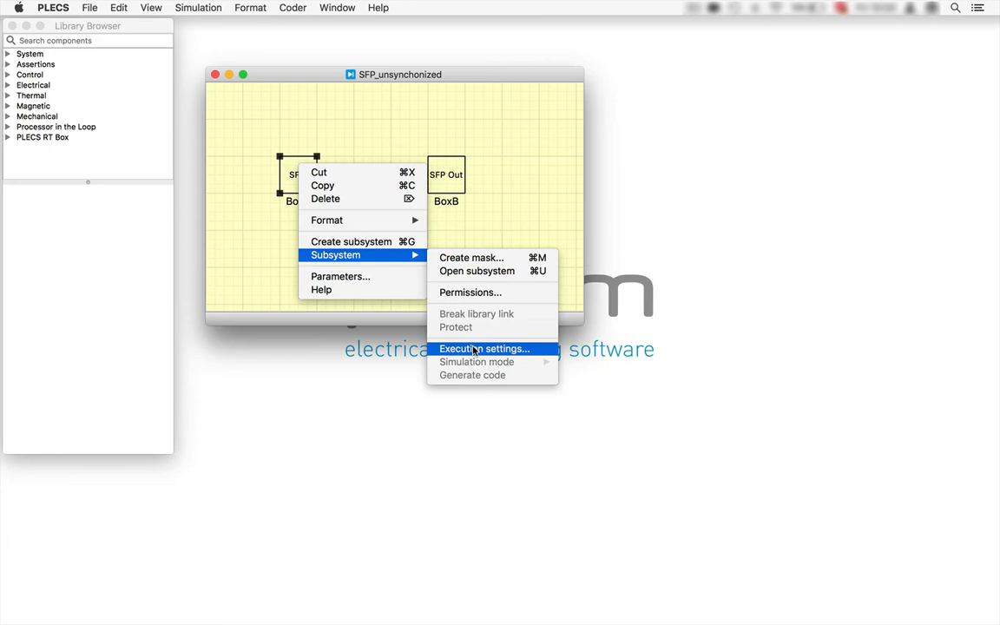
pyautogui.click(483, 347)
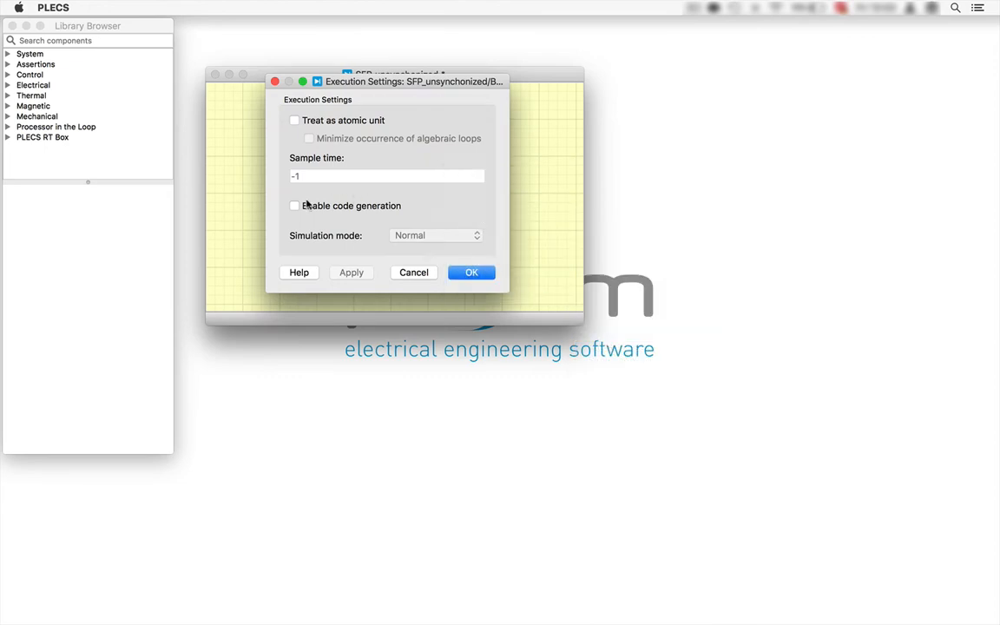
pyautogui.click(472, 271)
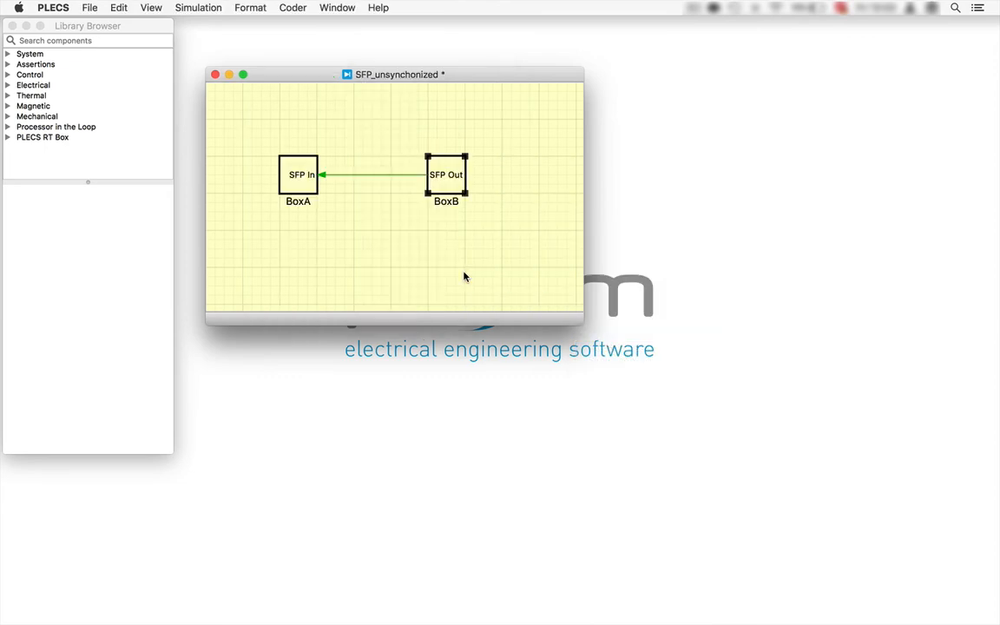
pyautogui.click(292, 7)
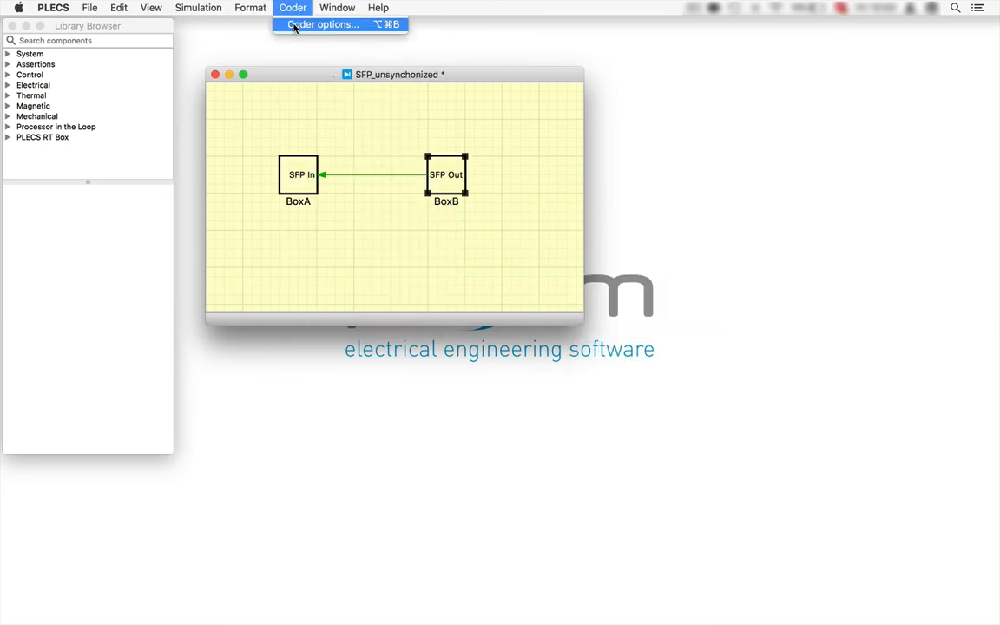
# Give BoxB a discretization step size of 1e-6 in Coder Options
pyautogui.click(323, 24)
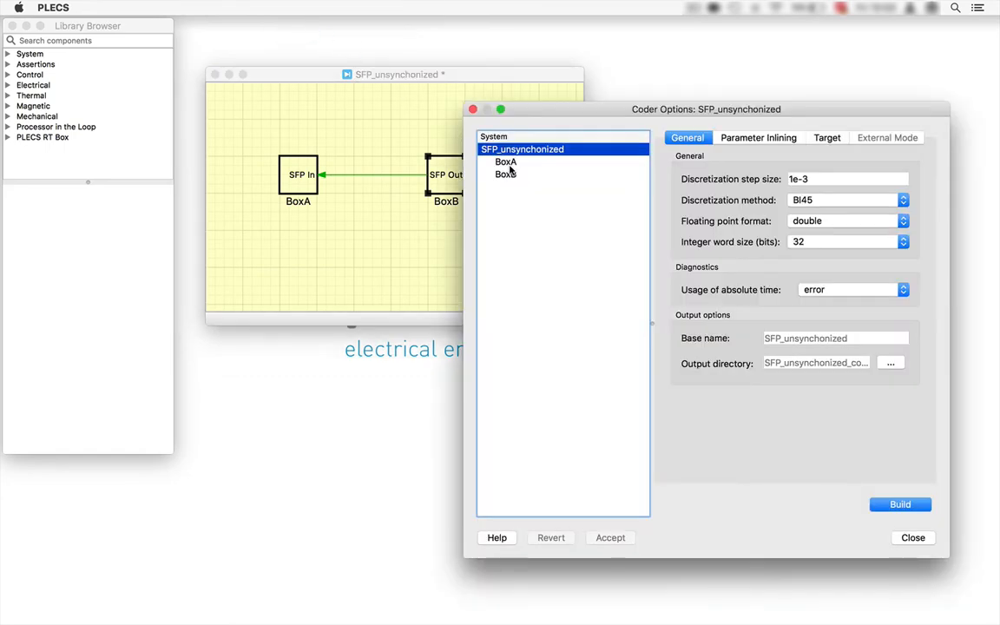
pyautogui.click(506, 173)
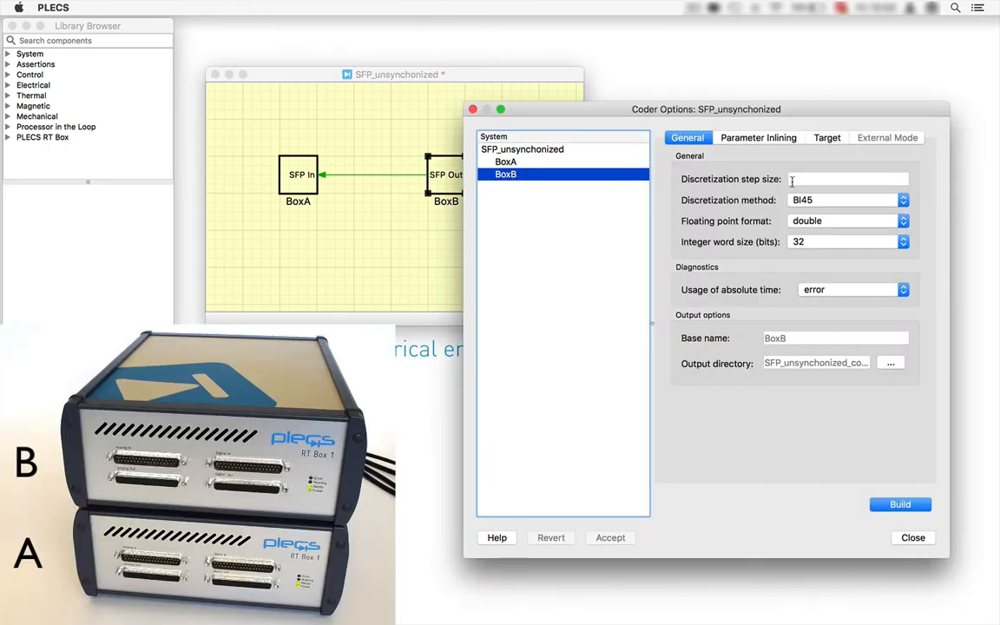
pyautogui.write('1e-6')
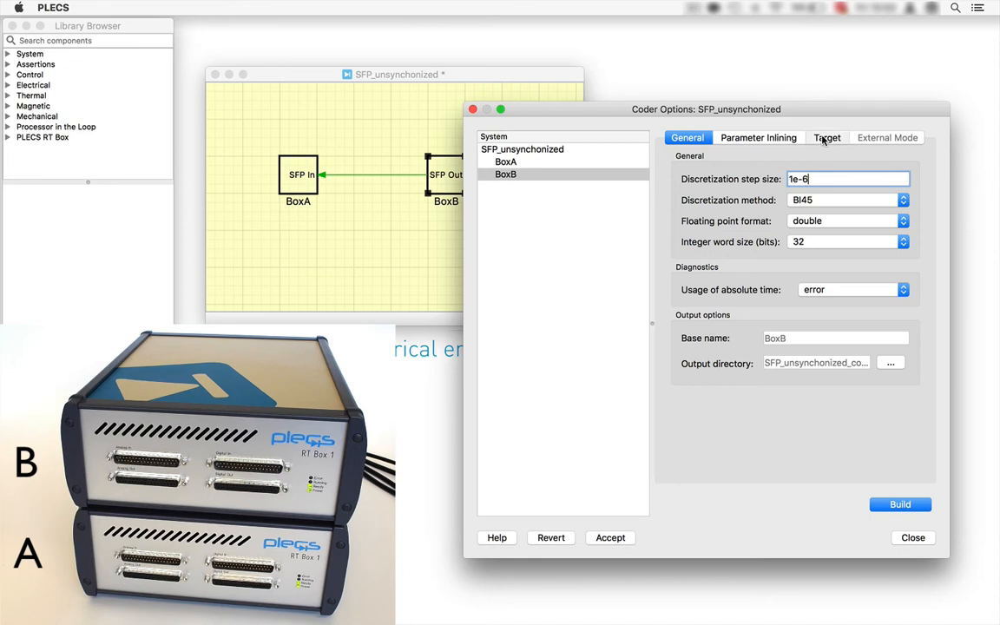
# Target BoxB at RT Box 1 on BoxB and build and upload its code
pyautogui.click(826, 137)
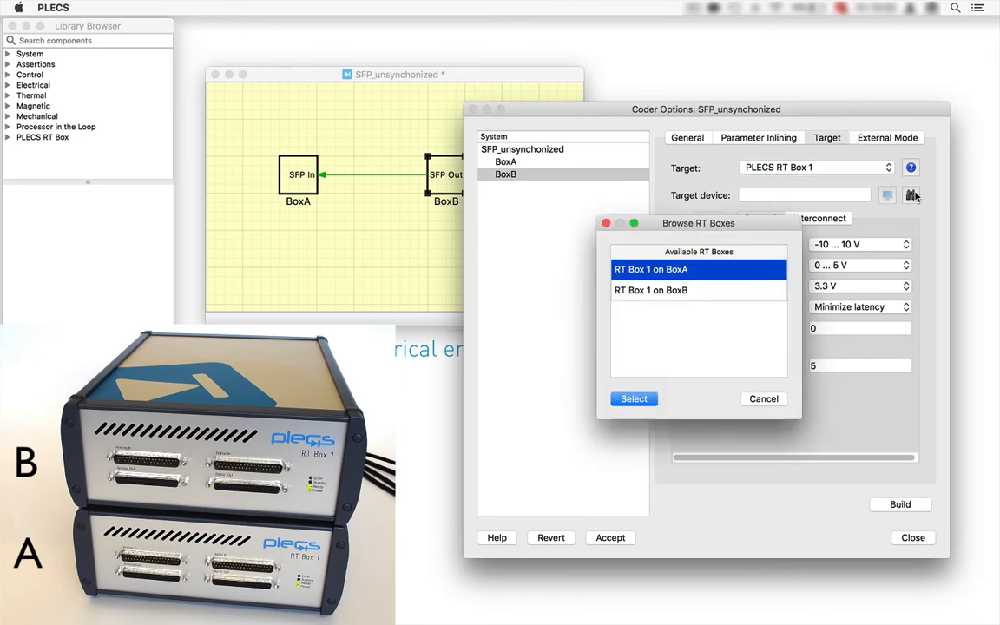
pyautogui.click(697, 290)
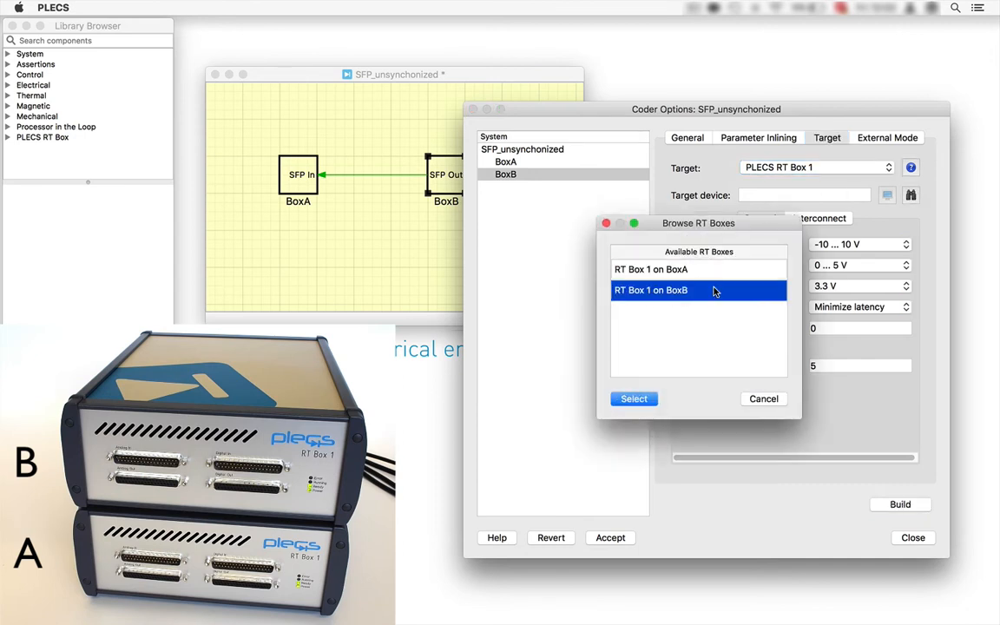
pyautogui.click(633, 397)
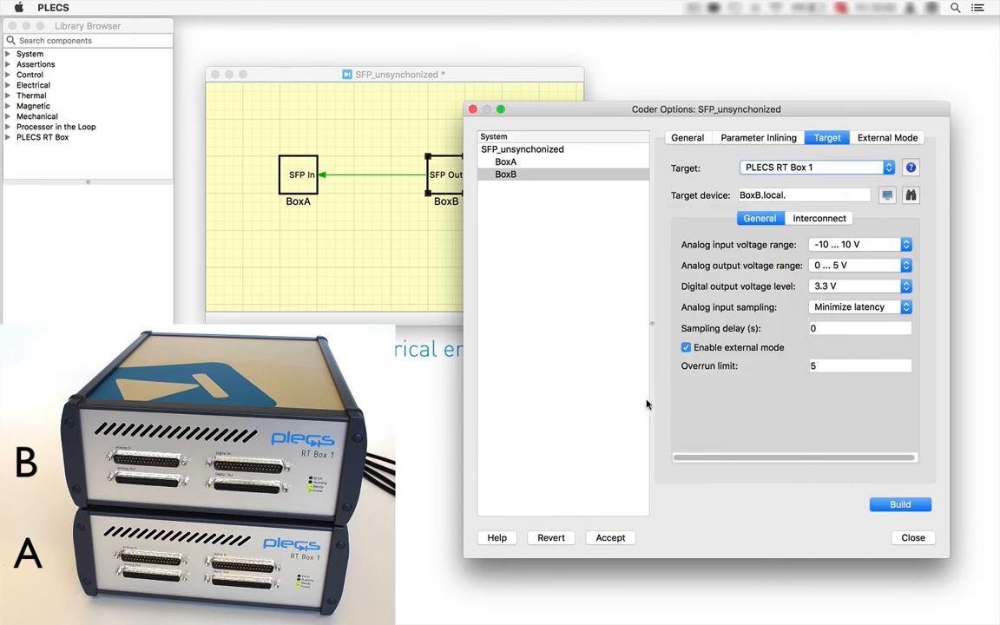
pyautogui.click(899, 503)
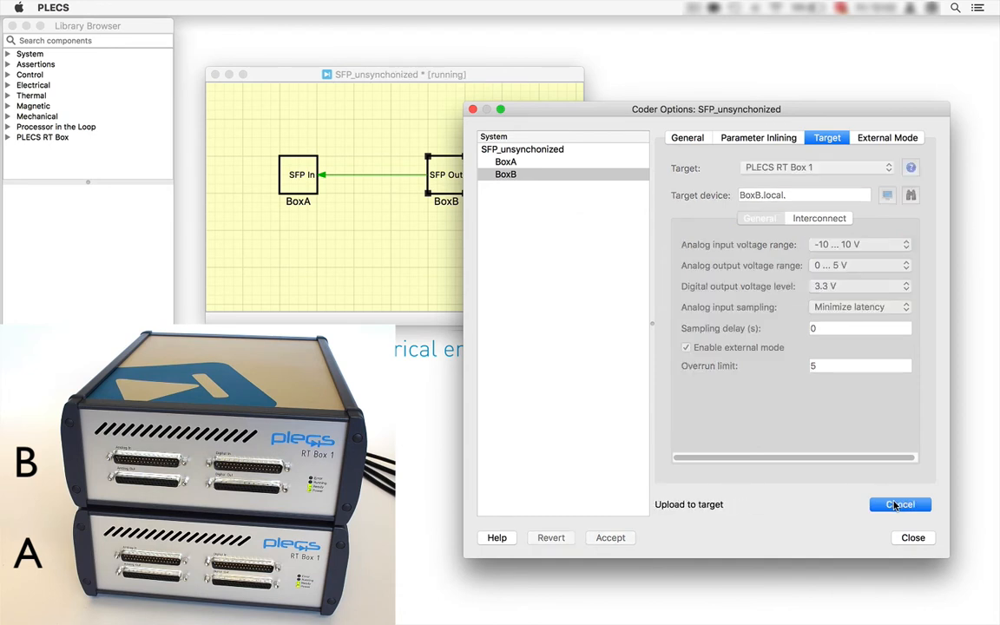
pyautogui.moveTo(899, 504)
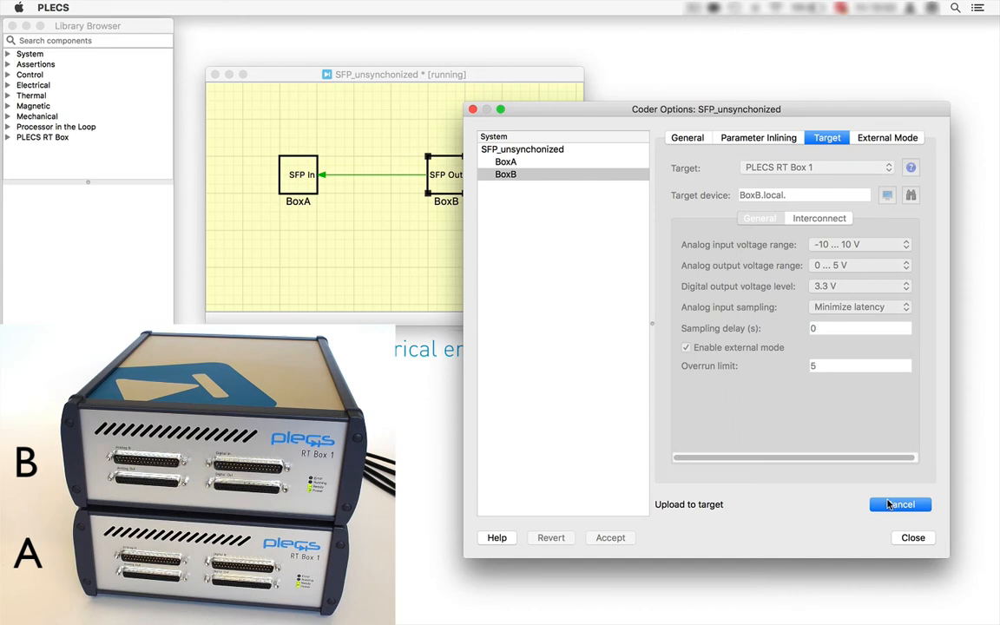
pyautogui.click(899, 503)
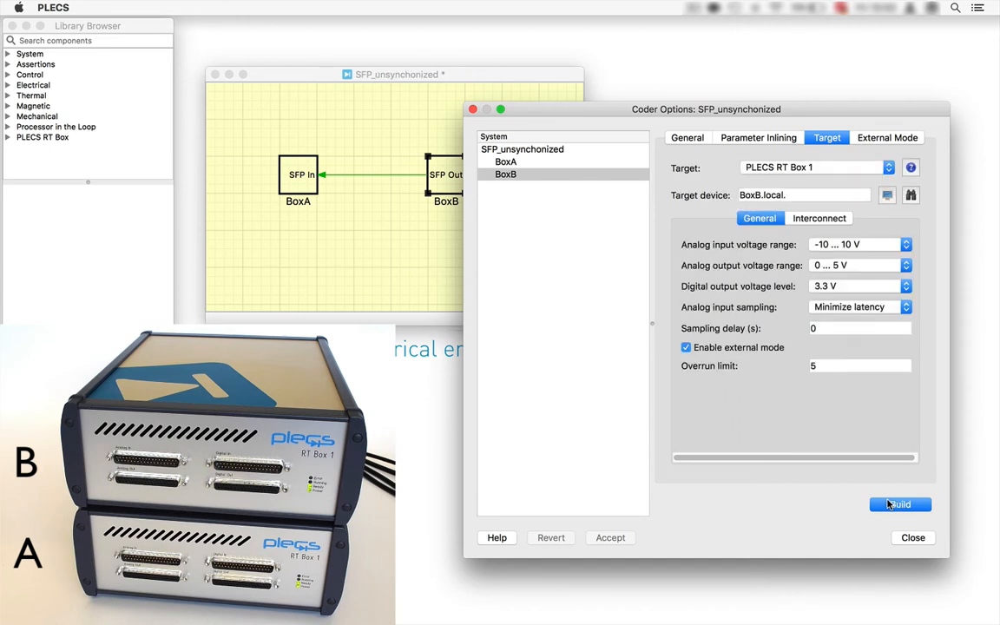
pyautogui.click(505, 162)
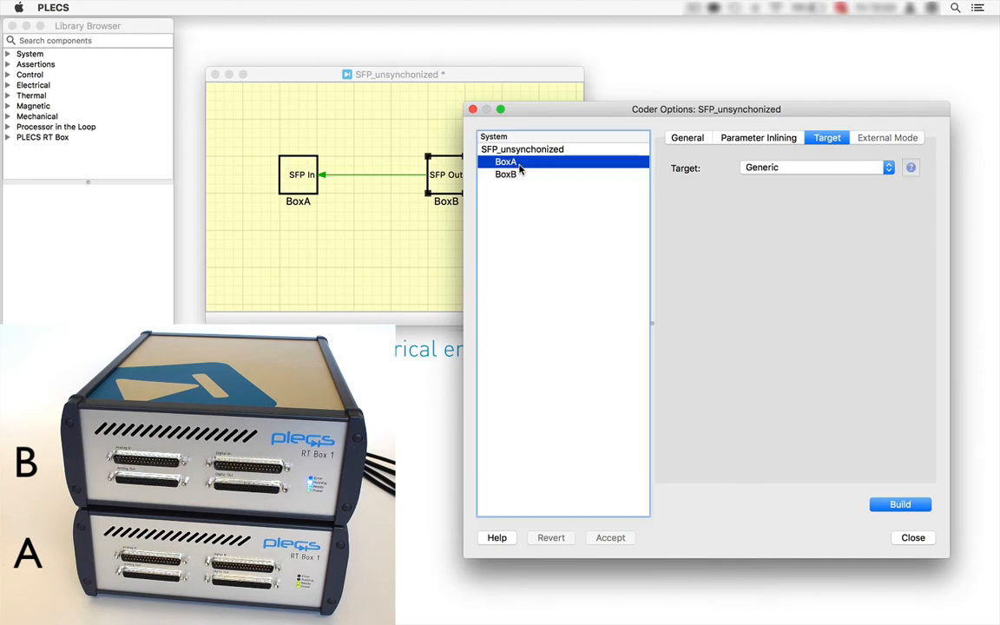
# Give BoxA a 1e-6 step size and target it at the RT Box on BoxA
pyautogui.click(687, 137)
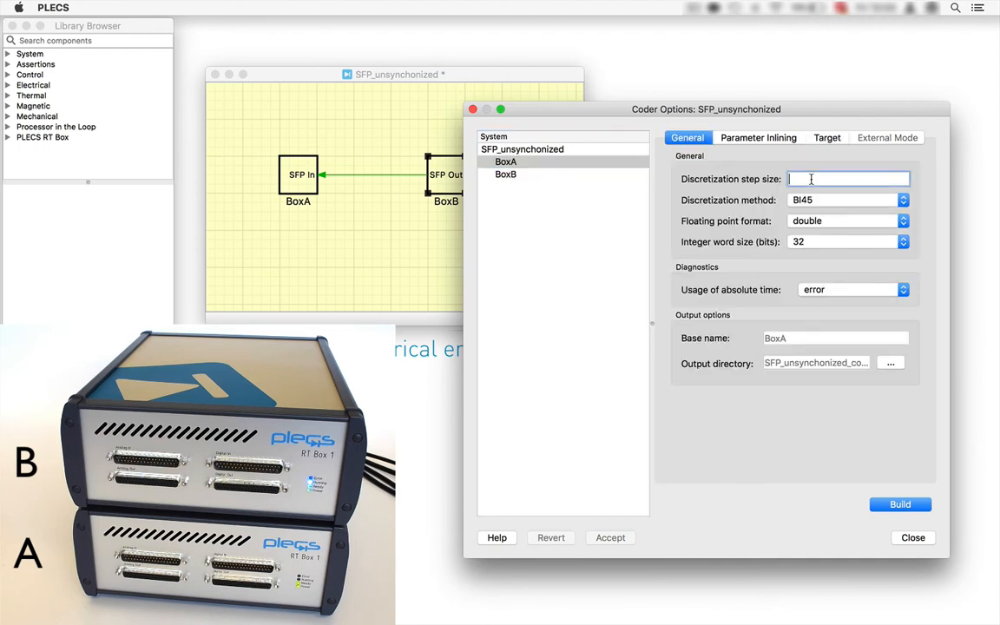
pyautogui.write('1e-6')
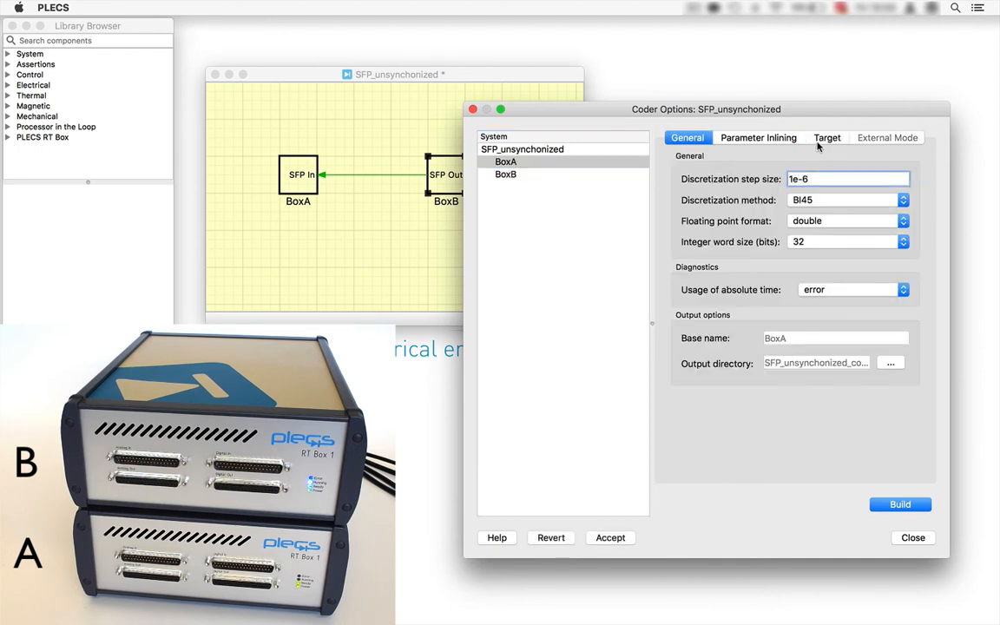
pyautogui.click(826, 137)
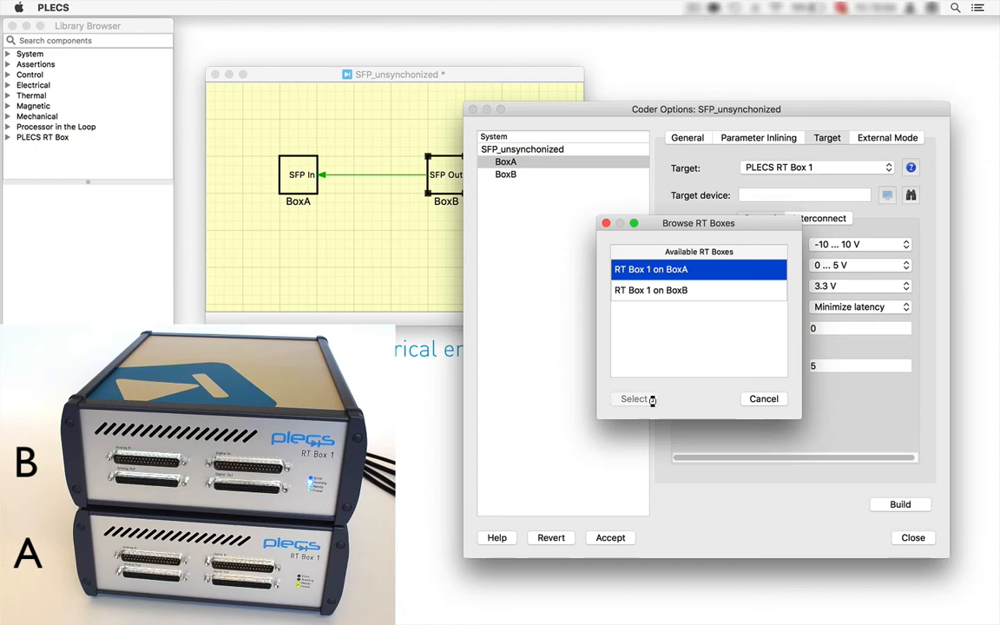
pyautogui.click(633, 397)
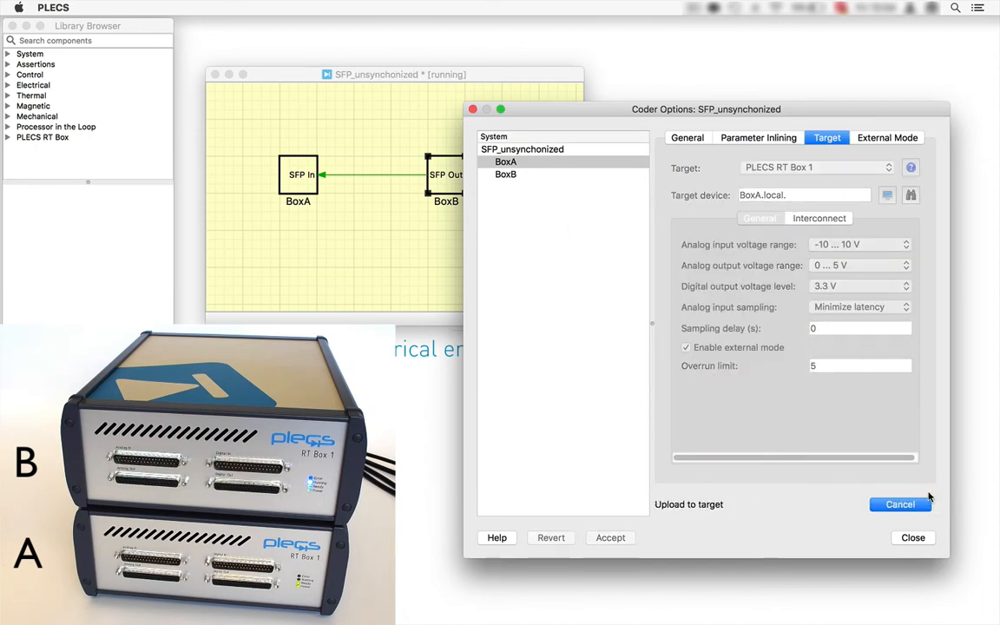
pyautogui.moveTo(902, 431)
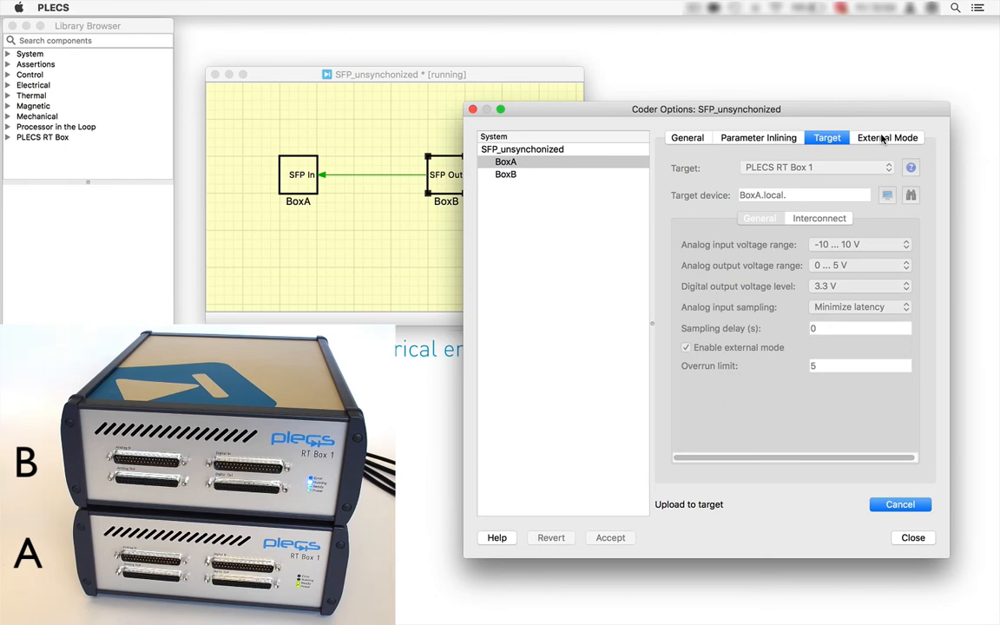
# Connect to the model running on BoxA in external mode
pyautogui.click(887, 137)
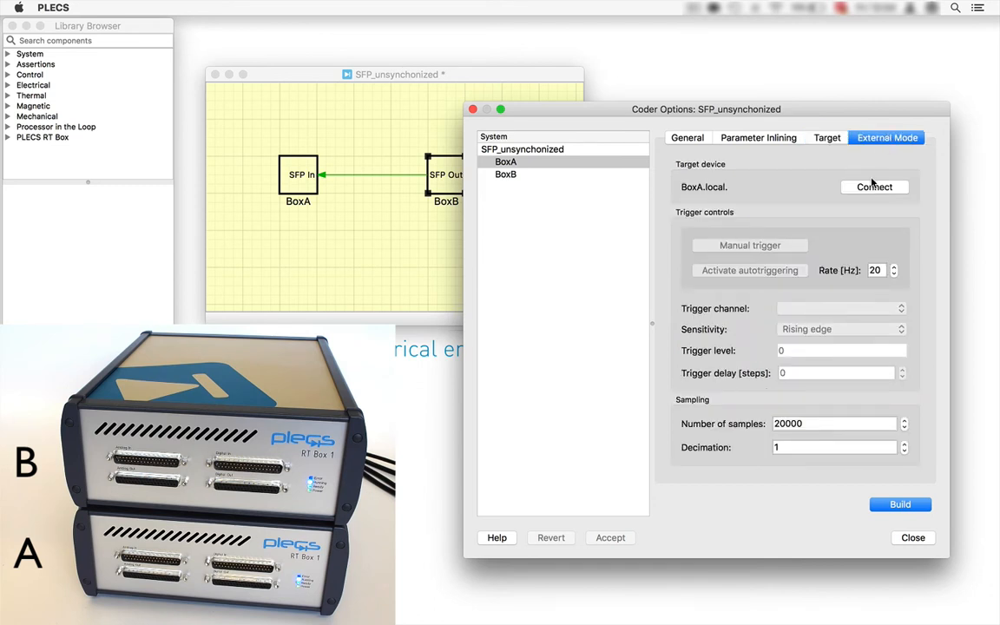
pyautogui.click(875, 187)
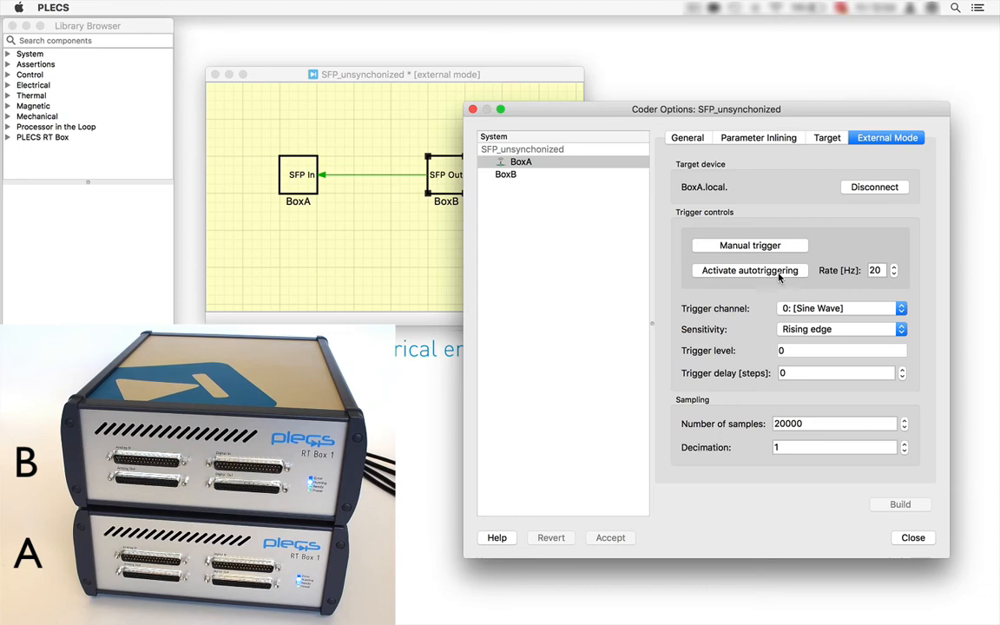
# Activate autotriggering and inspect BoxA's scope with the two offset sine waves
pyautogui.click(749, 271)
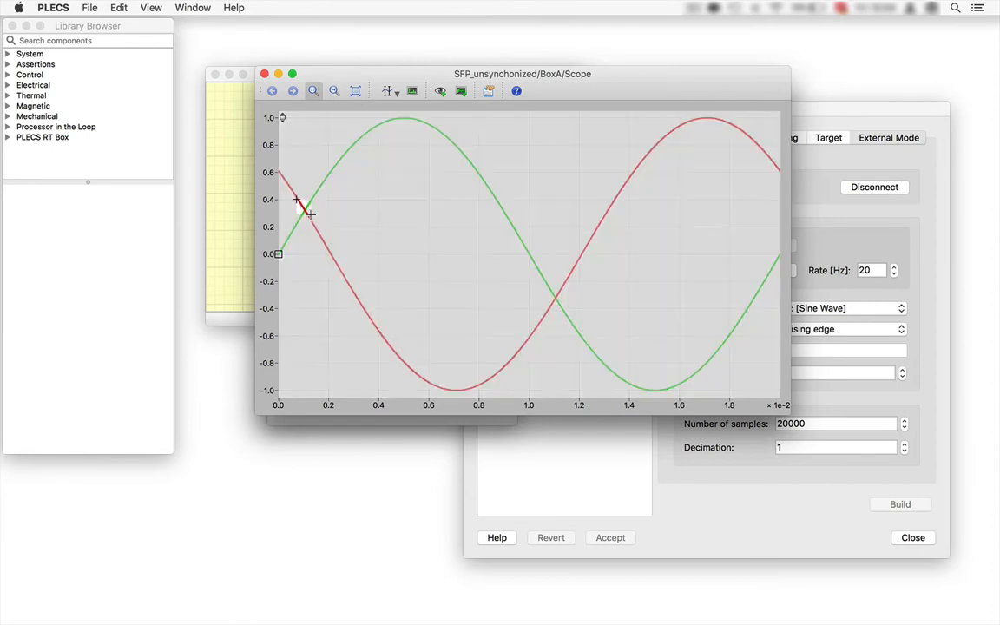
pyautogui.moveTo(299, 209); pyautogui.dragTo(541, 288)
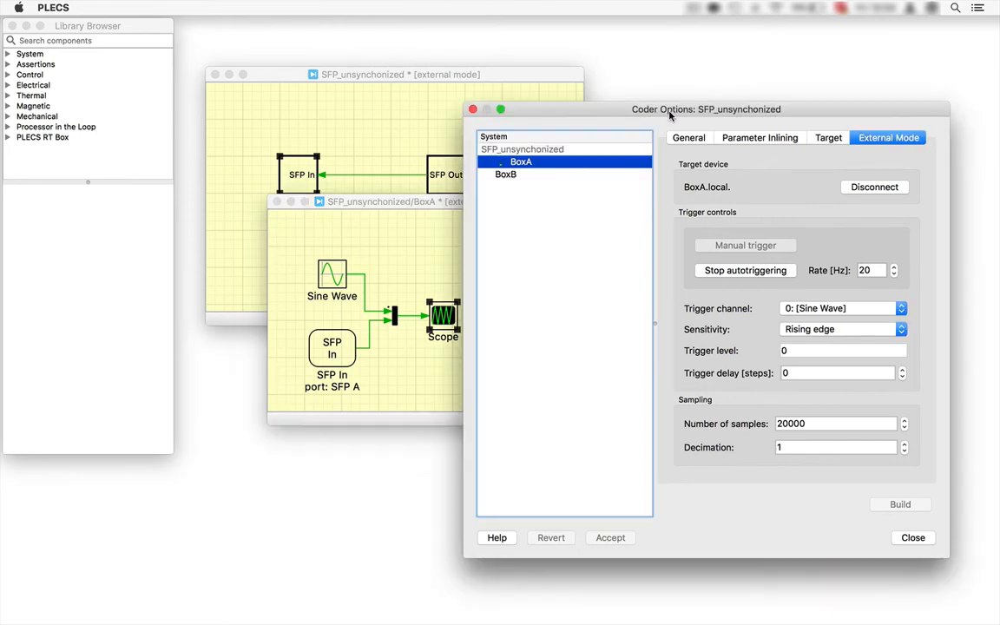
pyautogui.moveTo(771, 165)
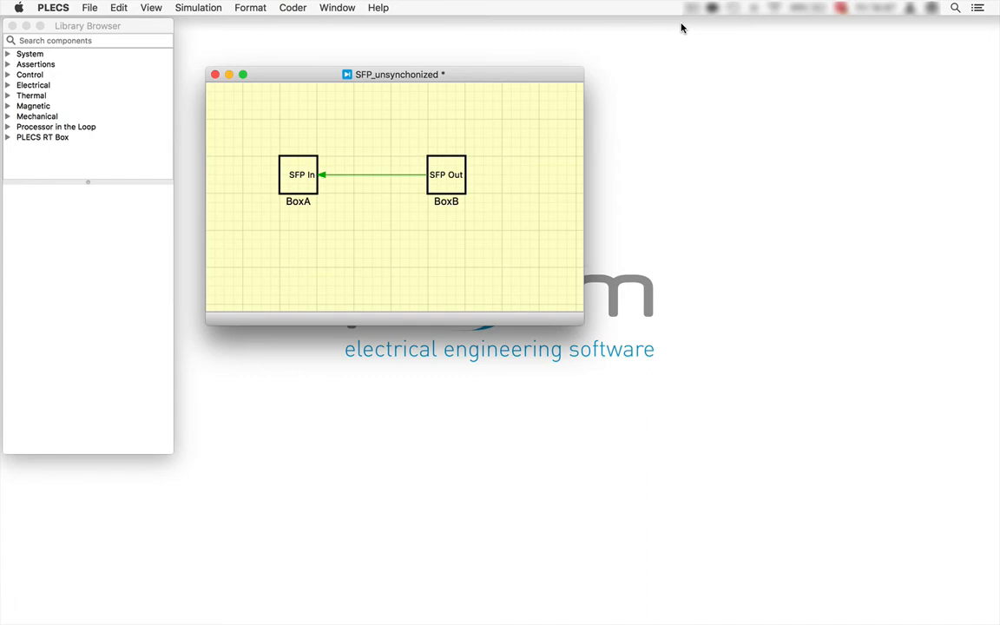
pyautogui.moveTo(675, 31)
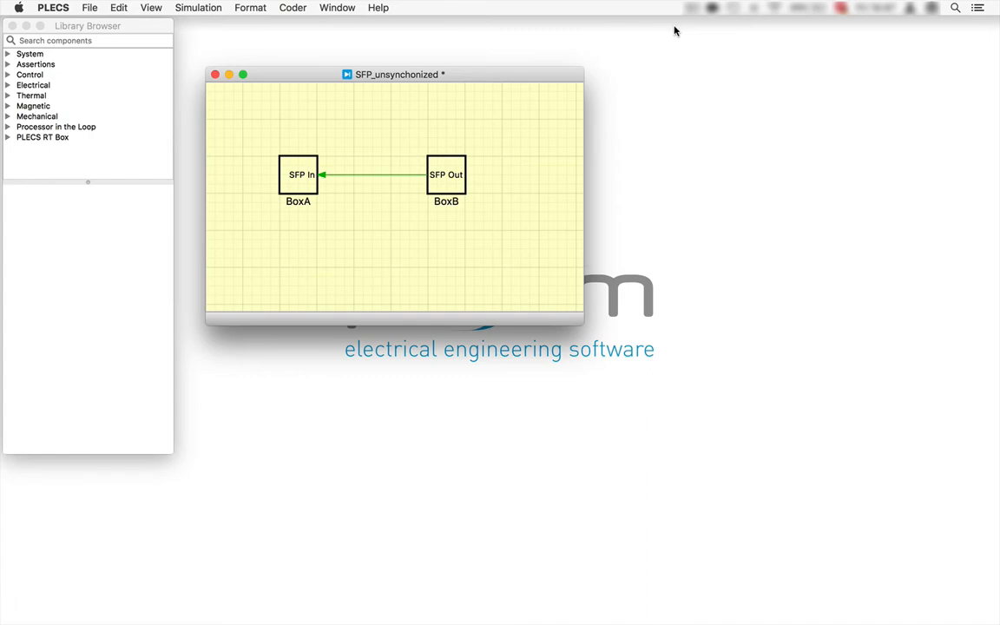
# Reach BoxB's Interconnect settings in Coder options, master currently Self
pyautogui.click(291, 7)
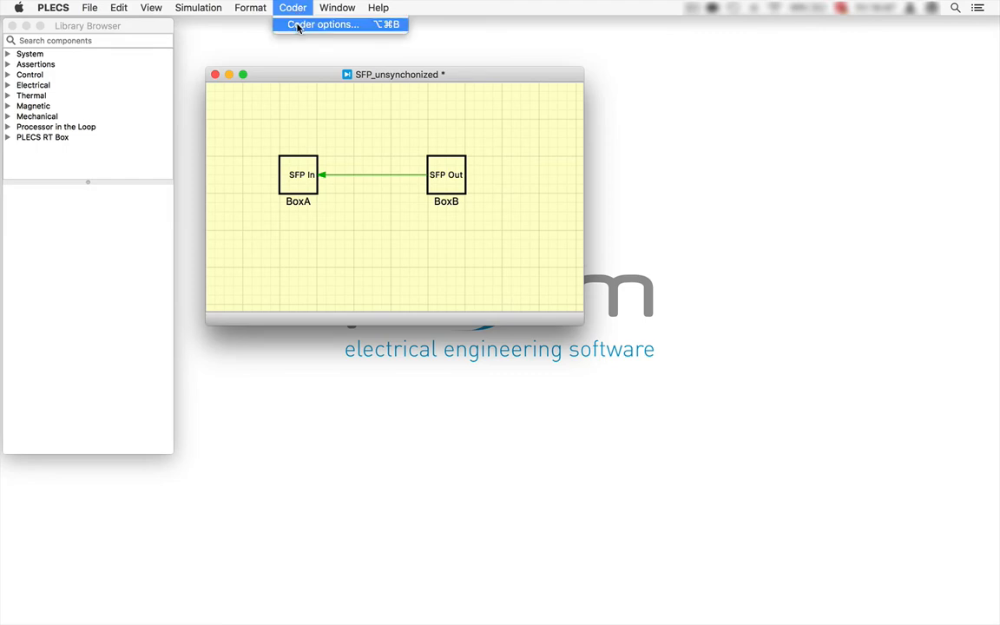
pyautogui.click(323, 25)
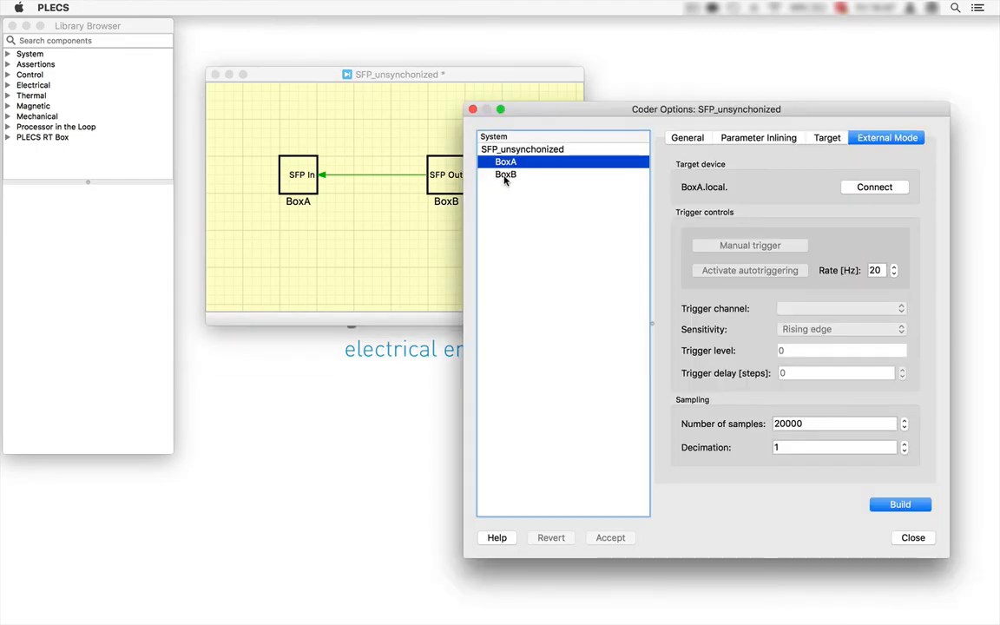
pyautogui.click(507, 173)
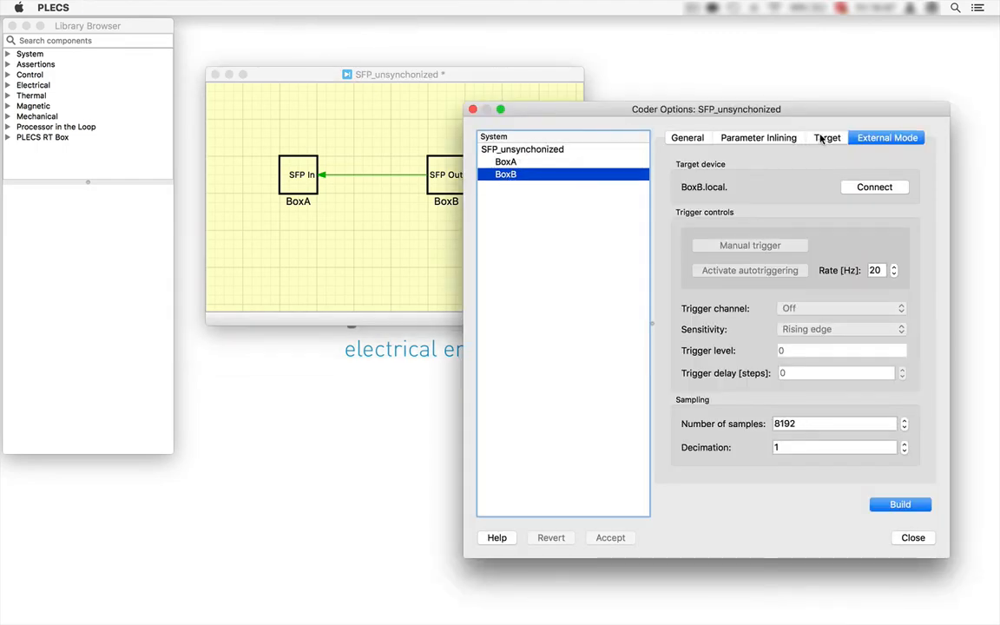
pyautogui.click(826, 137)
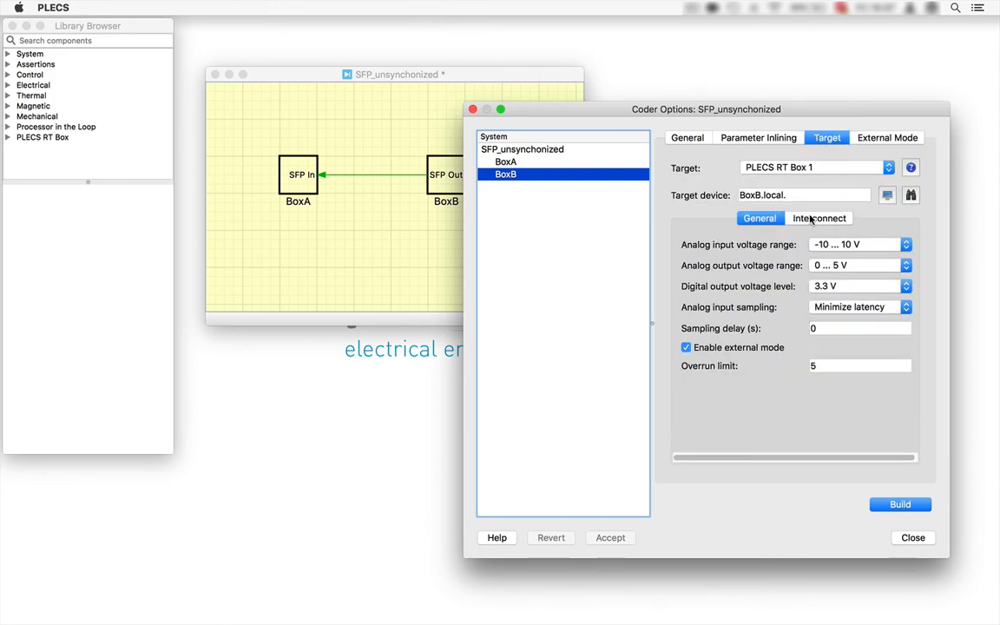
pyautogui.click(819, 219)
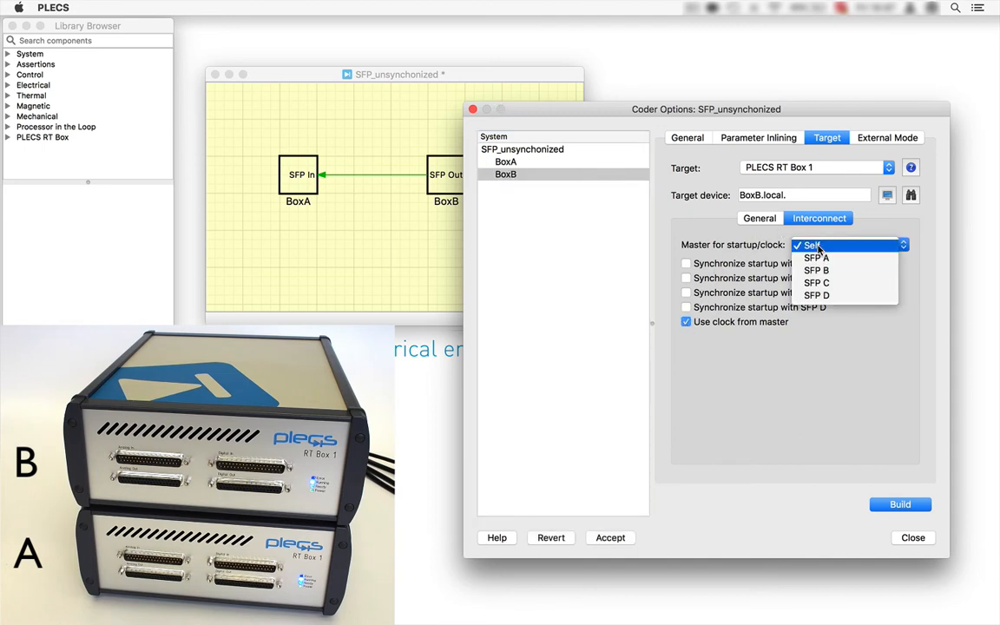
# Set BoxB's startup and clock master to SFP A and accept it
pyautogui.click(816, 257)
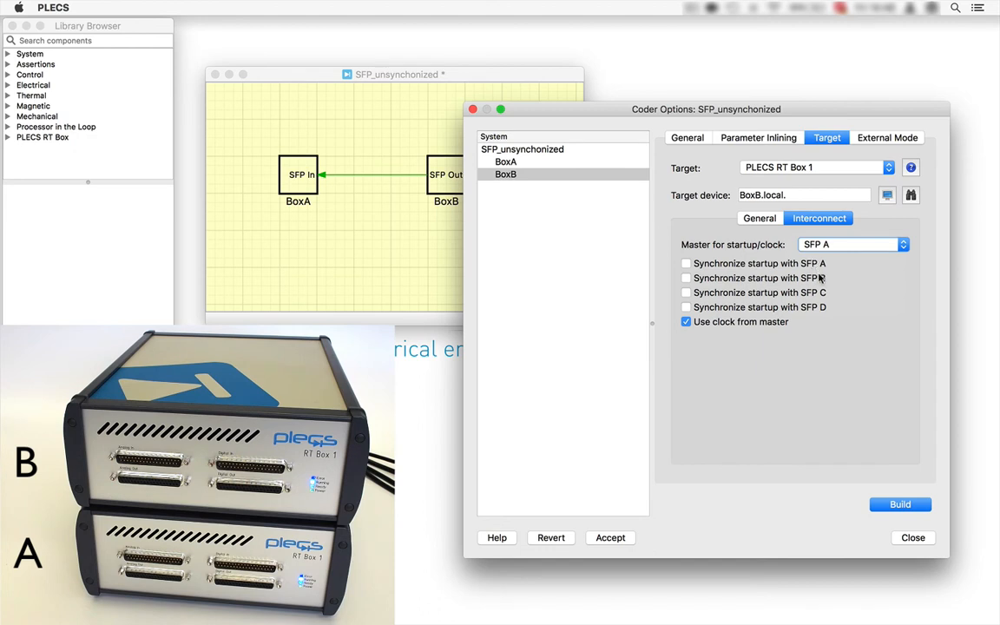
pyautogui.click(899, 503)
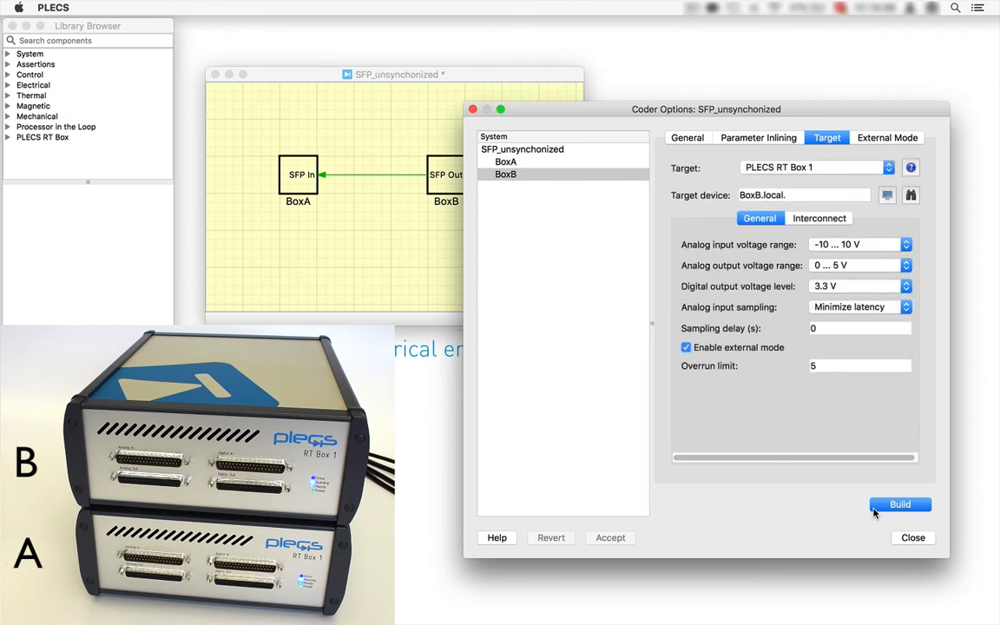
pyautogui.moveTo(581, 166)
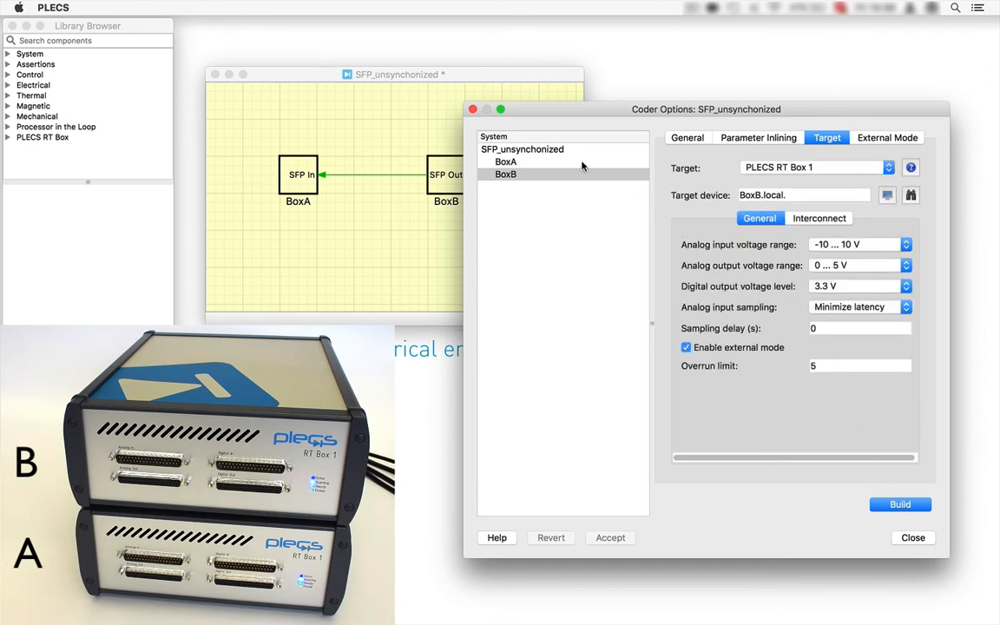
# Connect to BoxA's RT Box in external mode
pyautogui.click(887, 137)
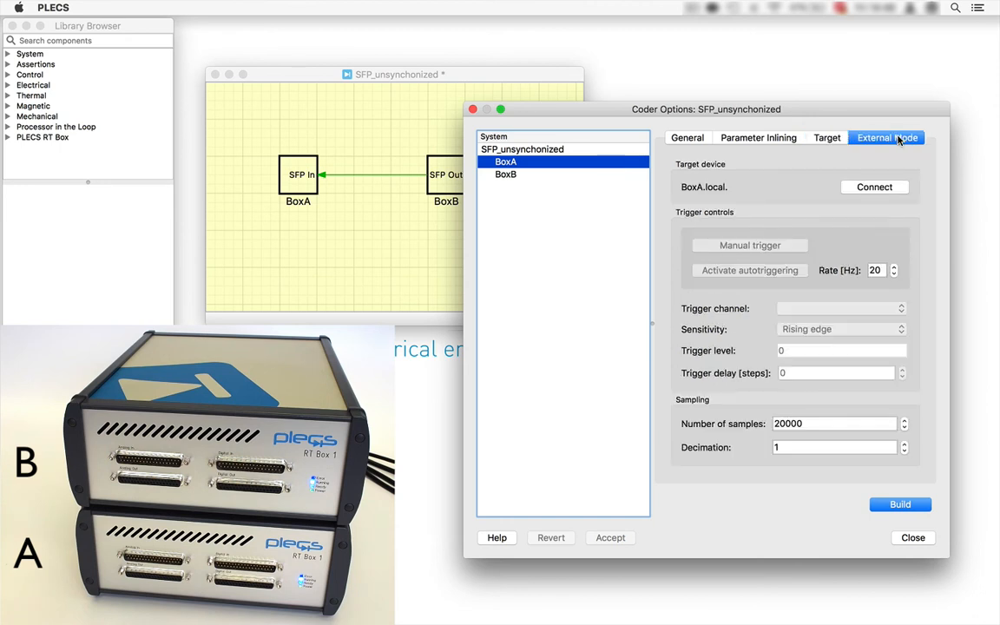
pyautogui.click(875, 188)
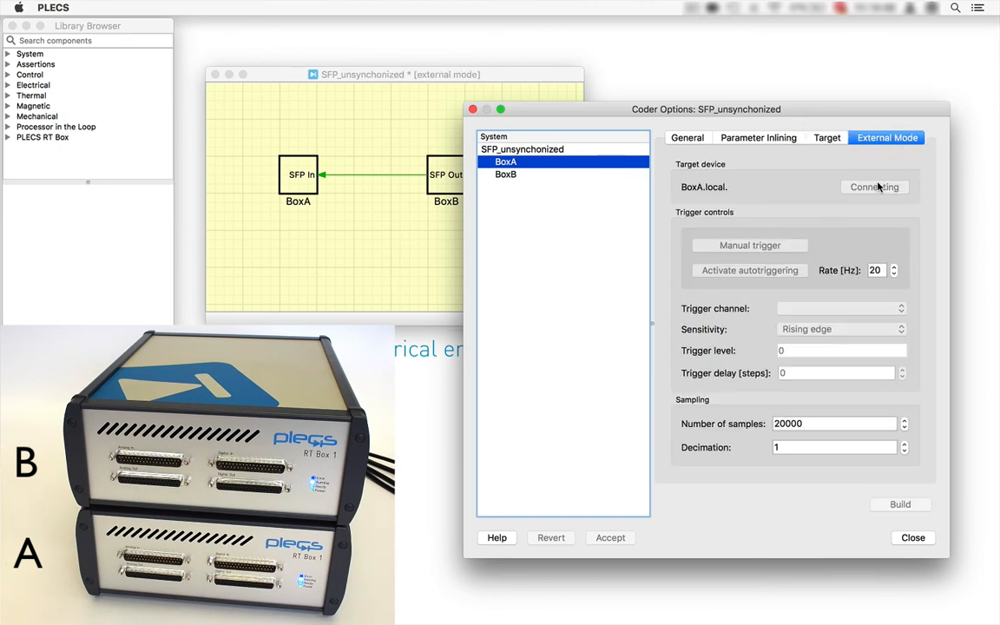
pyautogui.moveTo(882, 187)
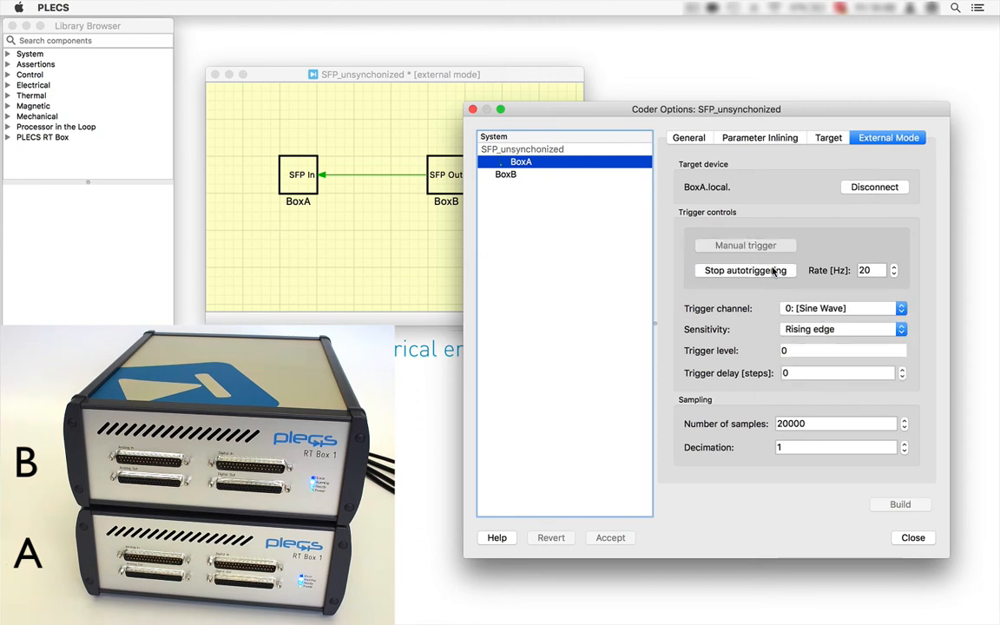
pyautogui.moveTo(302, 163)
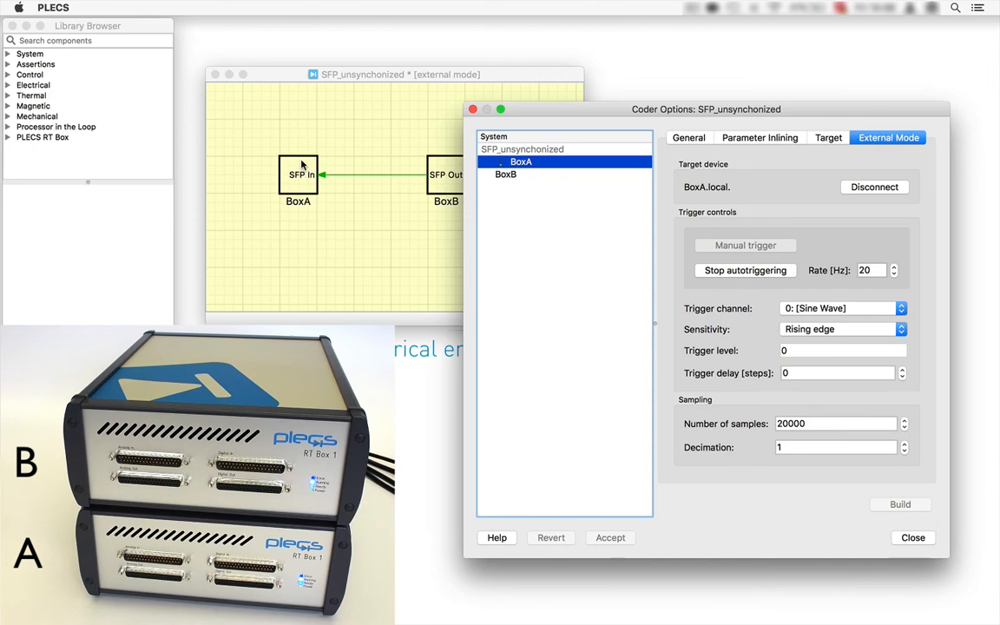
# View the scope traces inside the BoxA subsystem, then close the windows
pyautogui.doubleClick(299, 174)
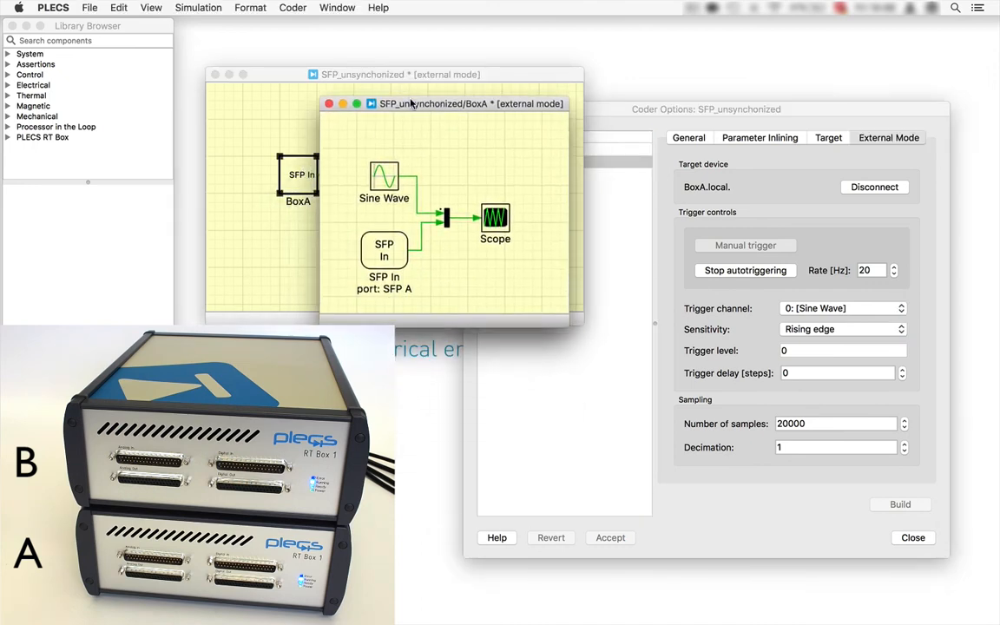
pyautogui.doubleClick(494, 217)
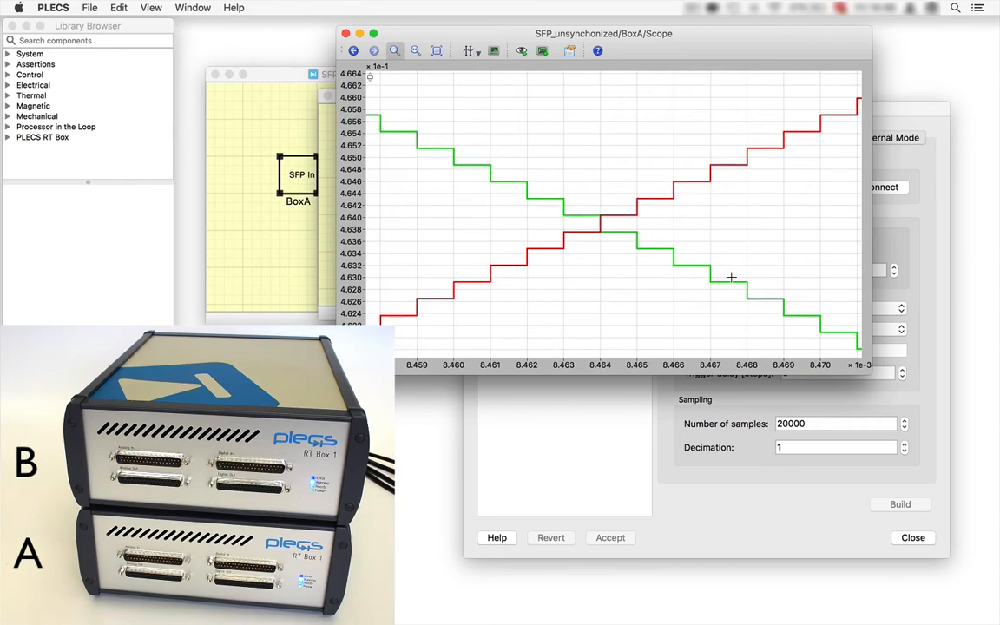
pyautogui.click(913, 538)
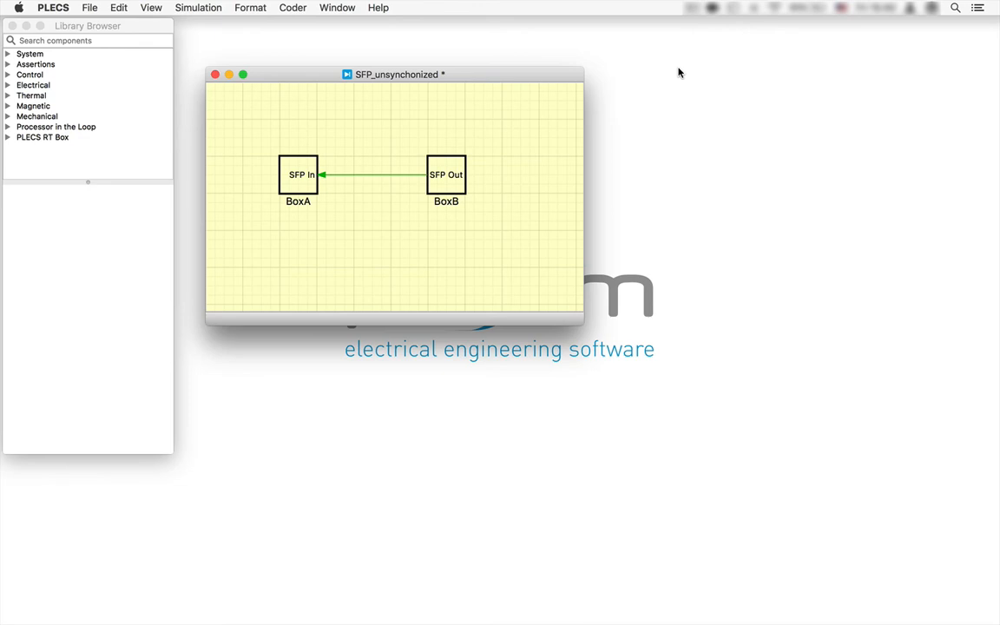
pyautogui.moveTo(494, 104)
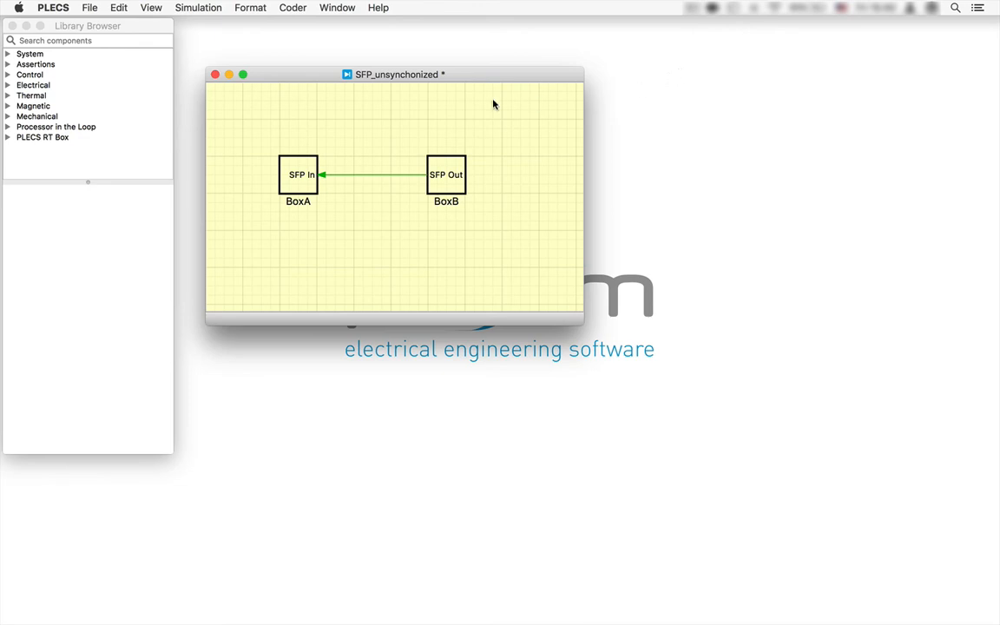
# Stop the running models on BoxA and BoxB from their RT Box web interfaces
pyautogui.click(292, 7)
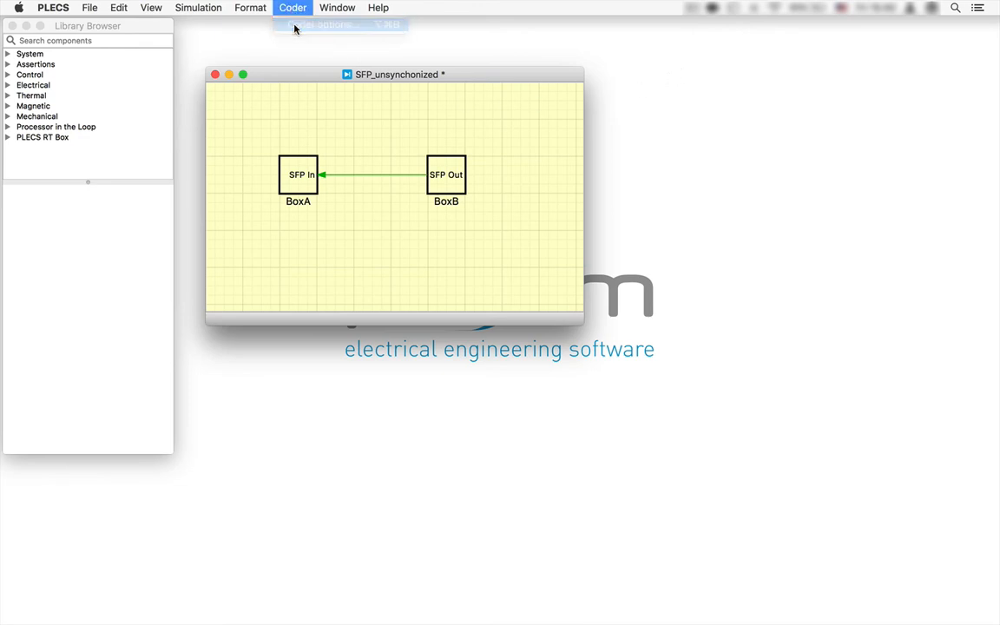
pyautogui.click(323, 24)
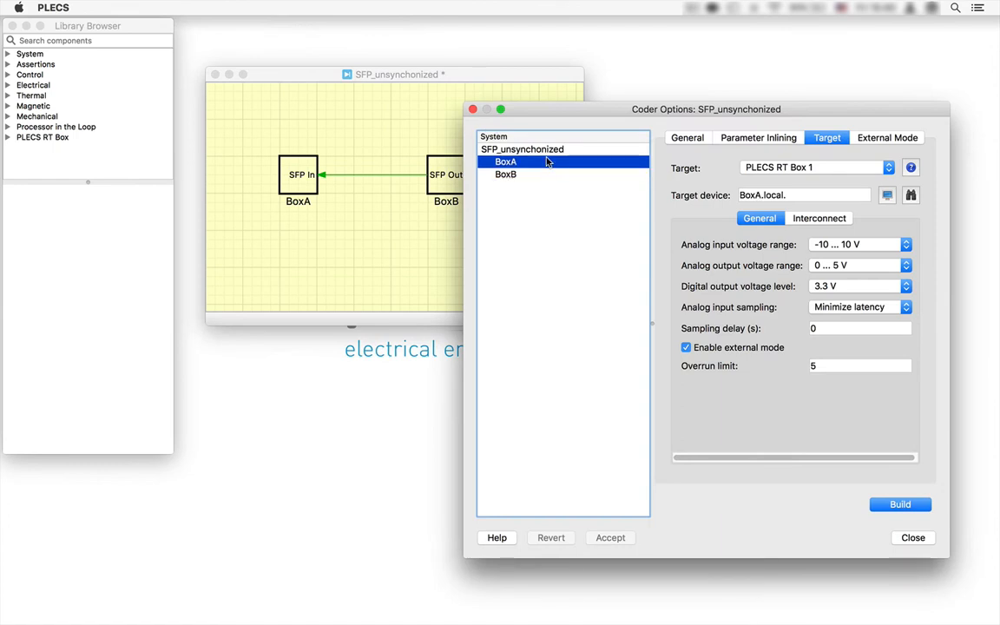
pyautogui.click(885, 194)
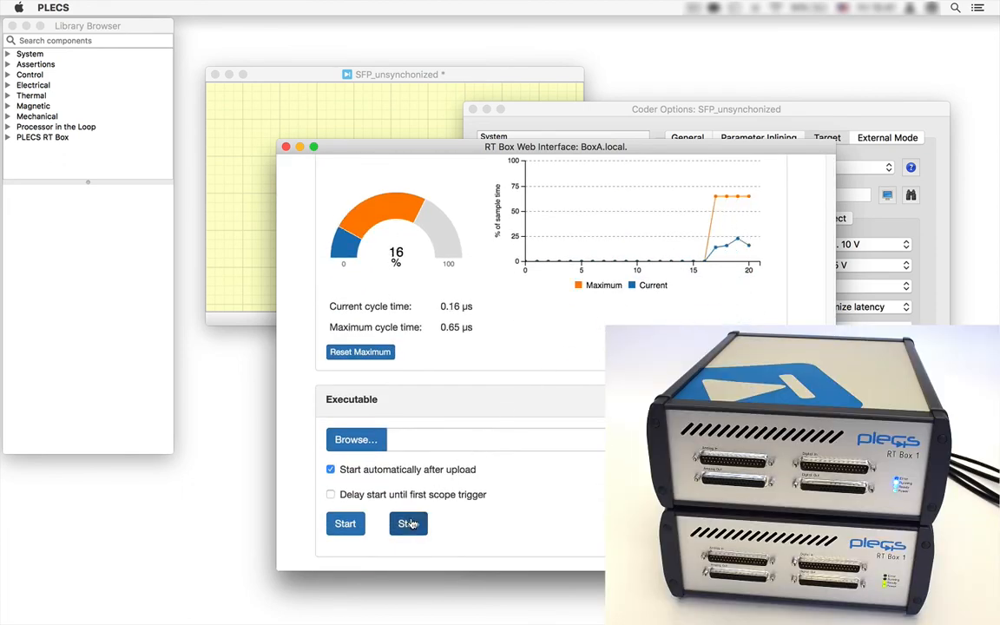
pyautogui.click(408, 524)
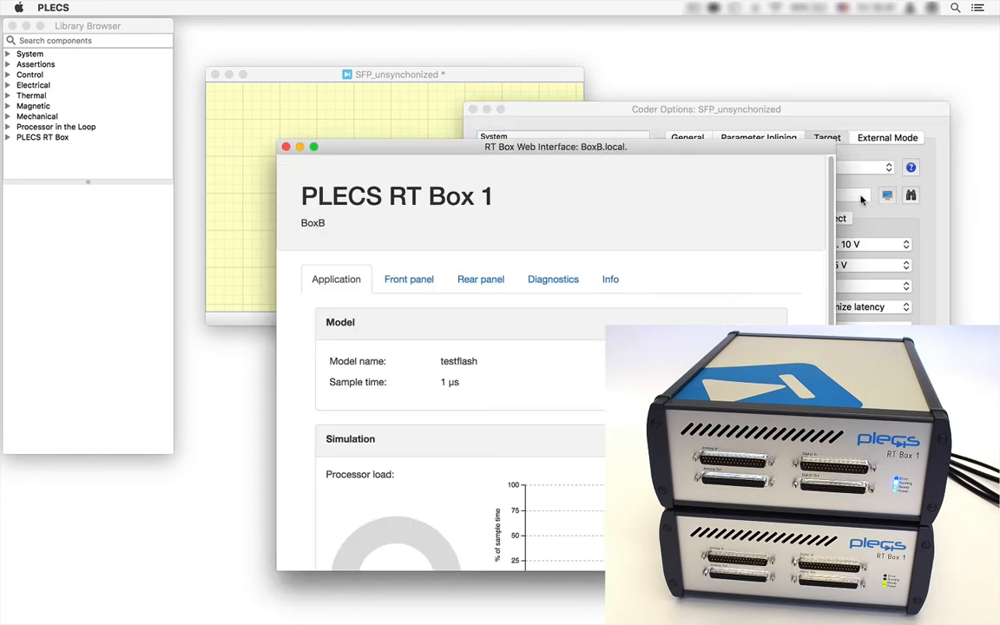
pyautogui.scroll(-3)
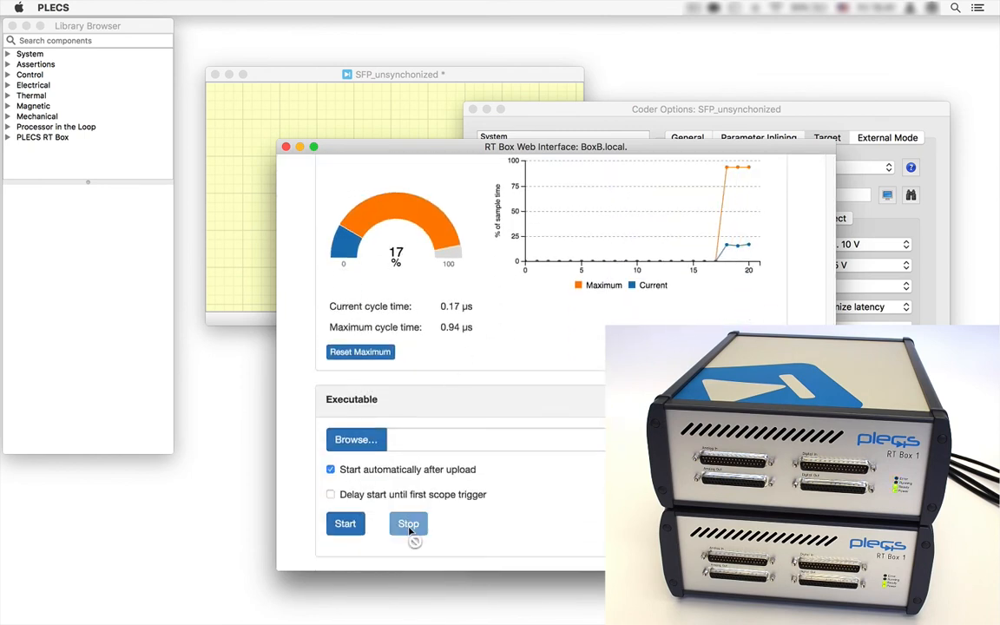
pyautogui.click(408, 524)
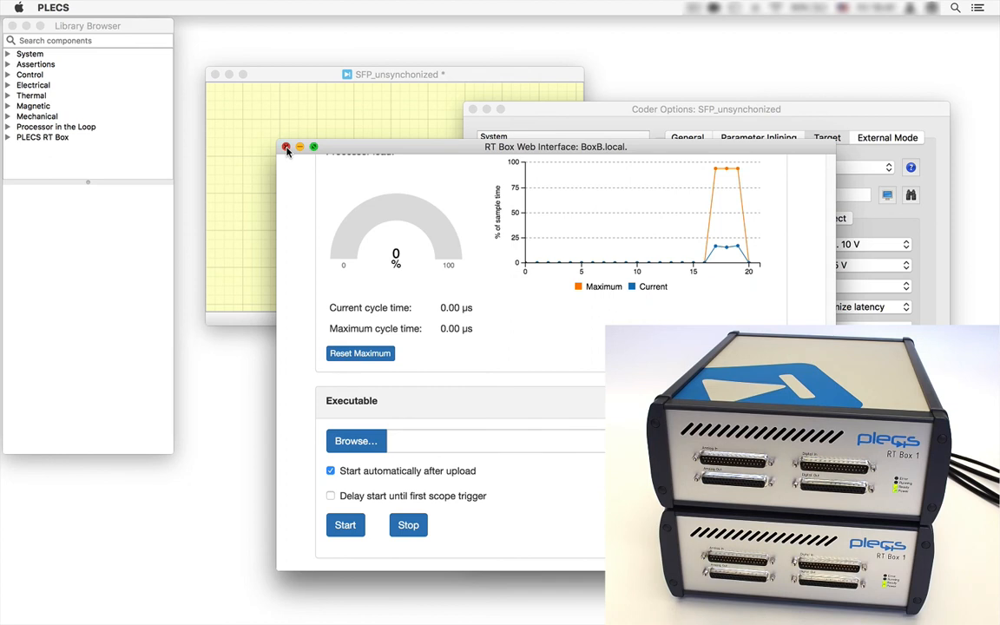
# Enable BoxB's synchronized startup with SFP A in Interconnect and accept it
pyautogui.click(286, 146)
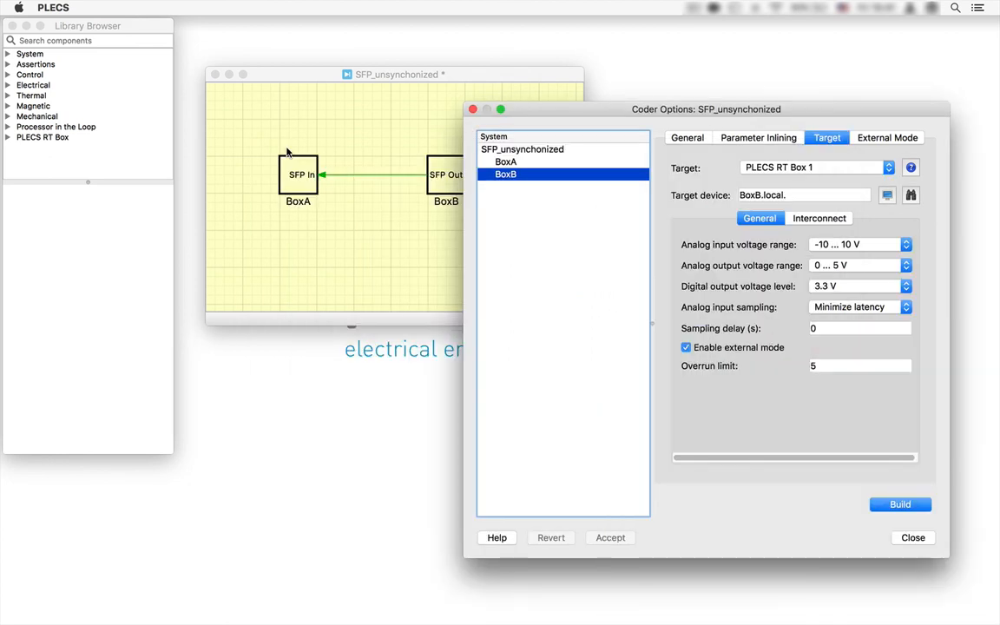
pyautogui.click(817, 219)
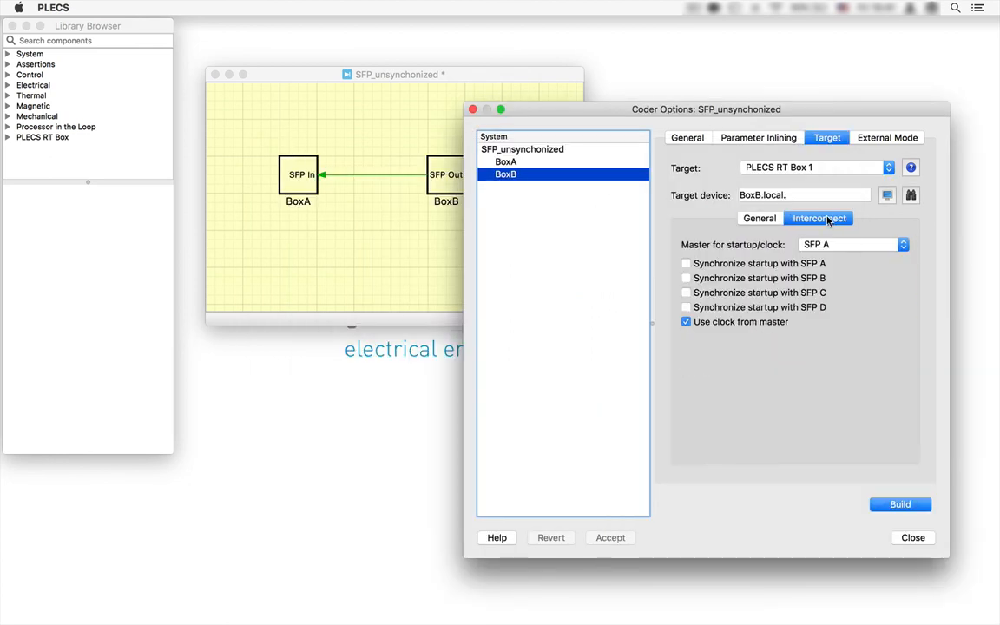
pyautogui.click(685, 264)
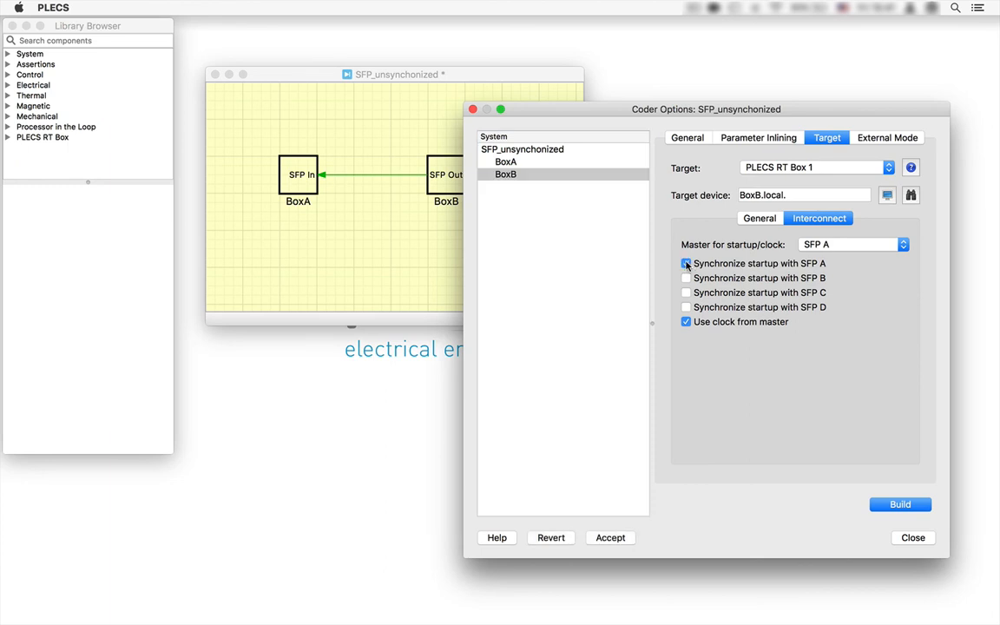
pyautogui.click(899, 503)
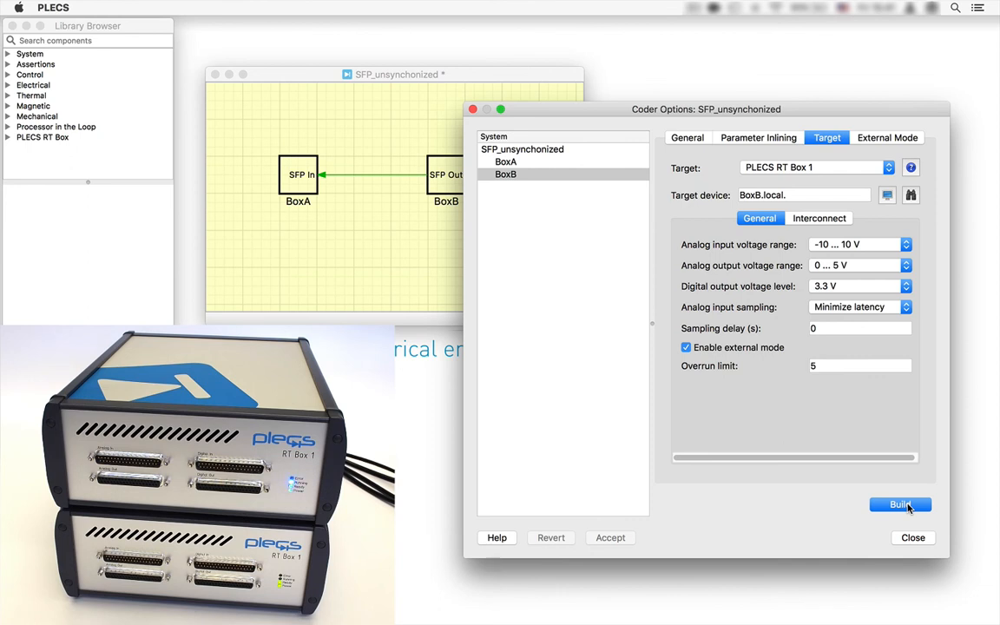
pyautogui.moveTo(564, 172)
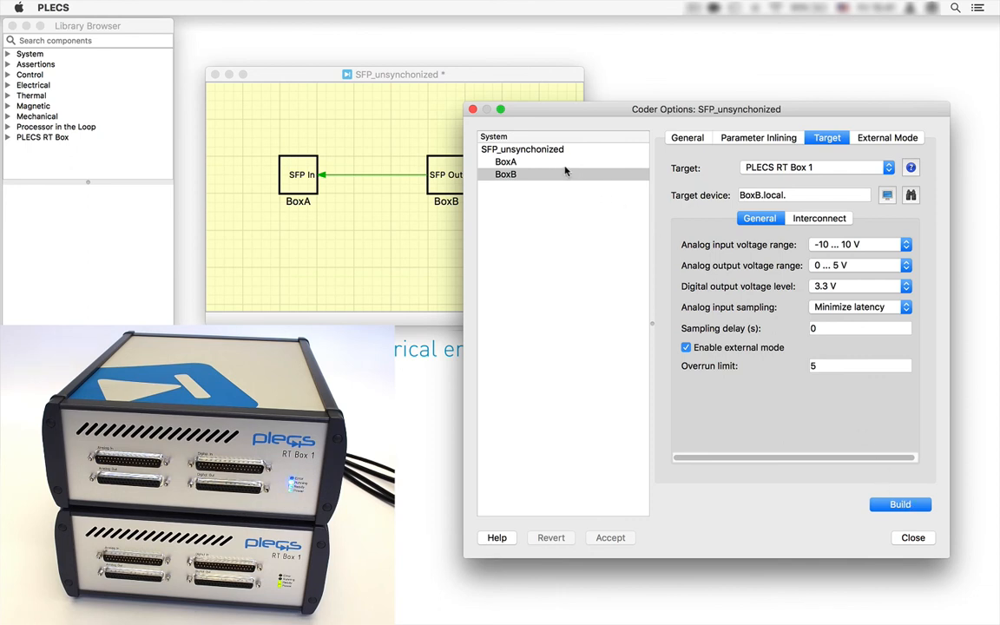
# Confirm BoxA's interconnect master is Self with no synchronized startup
pyautogui.click(507, 161)
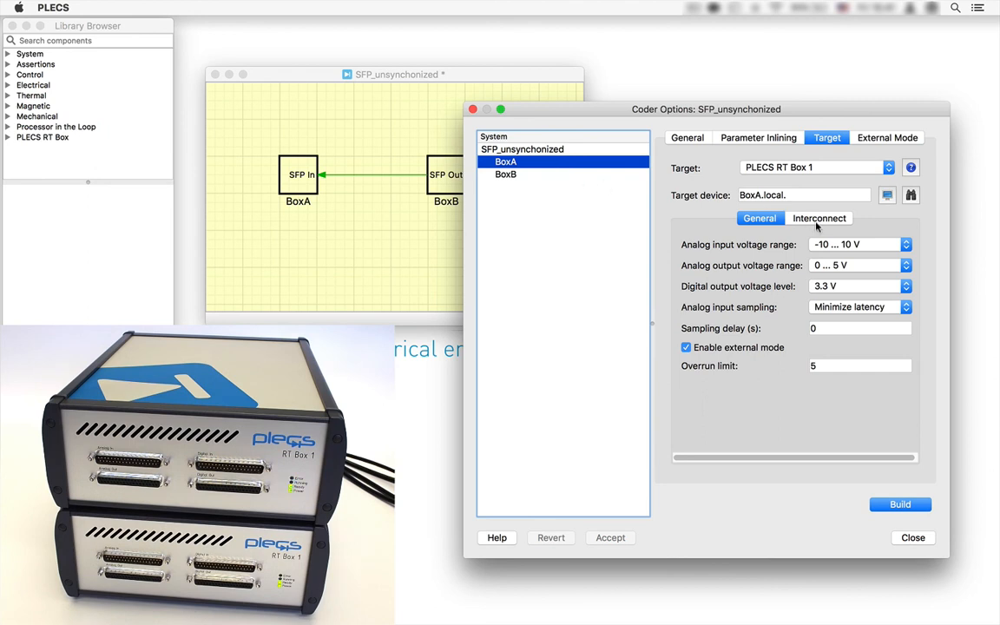
pyautogui.click(819, 219)
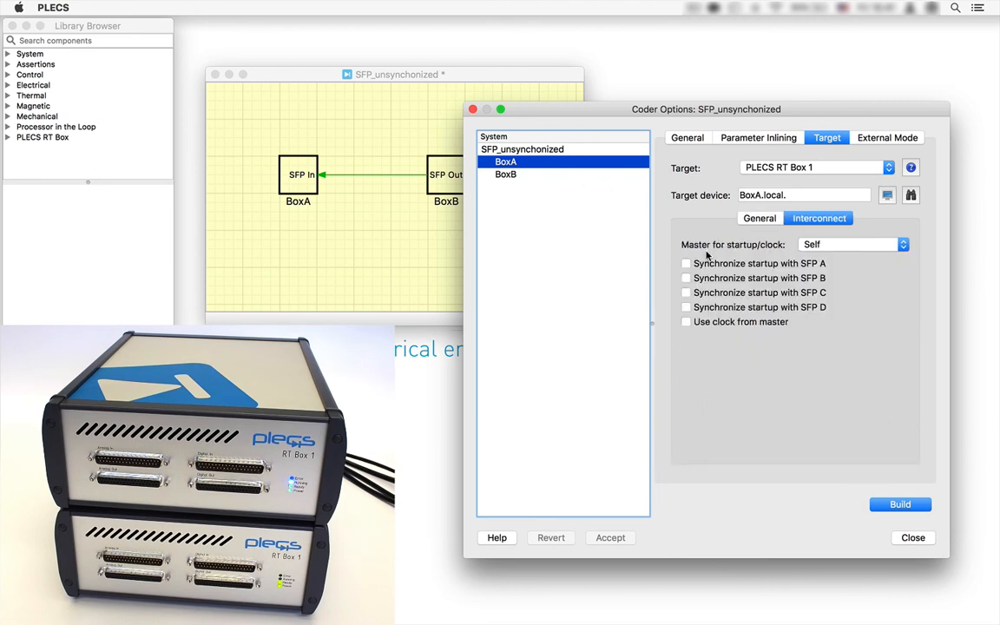
pyautogui.click(899, 503)
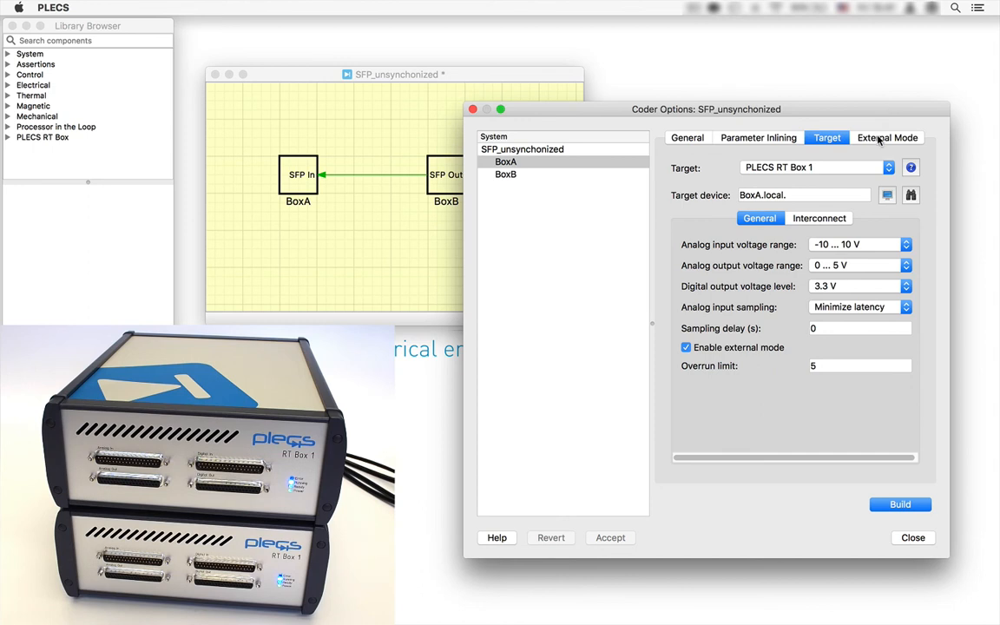
# Activate autotriggering for BoxA and view its scope's smooth sine wave
pyautogui.click(887, 137)
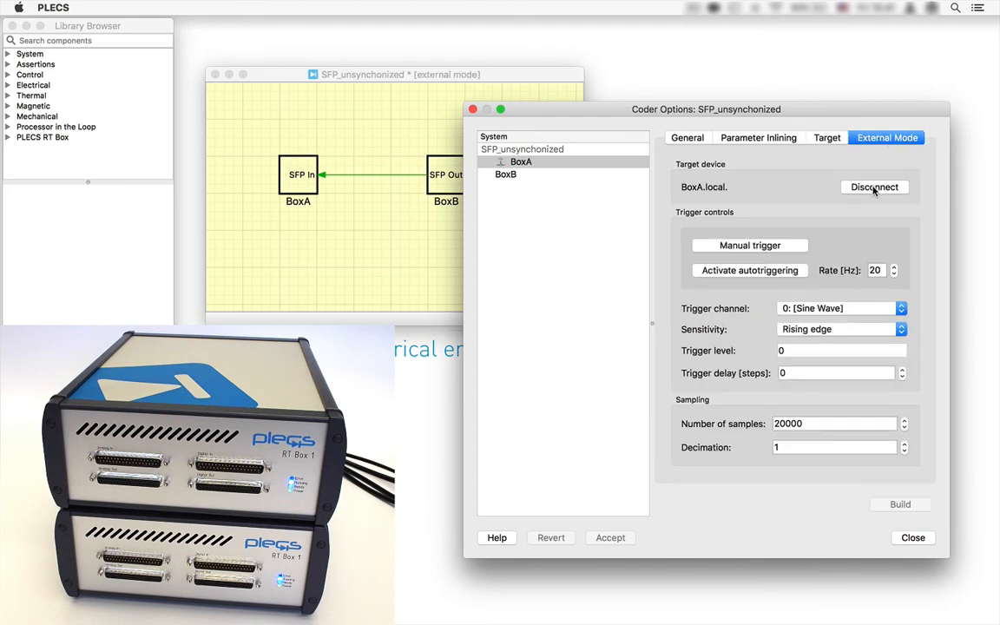
pyautogui.click(748, 270)
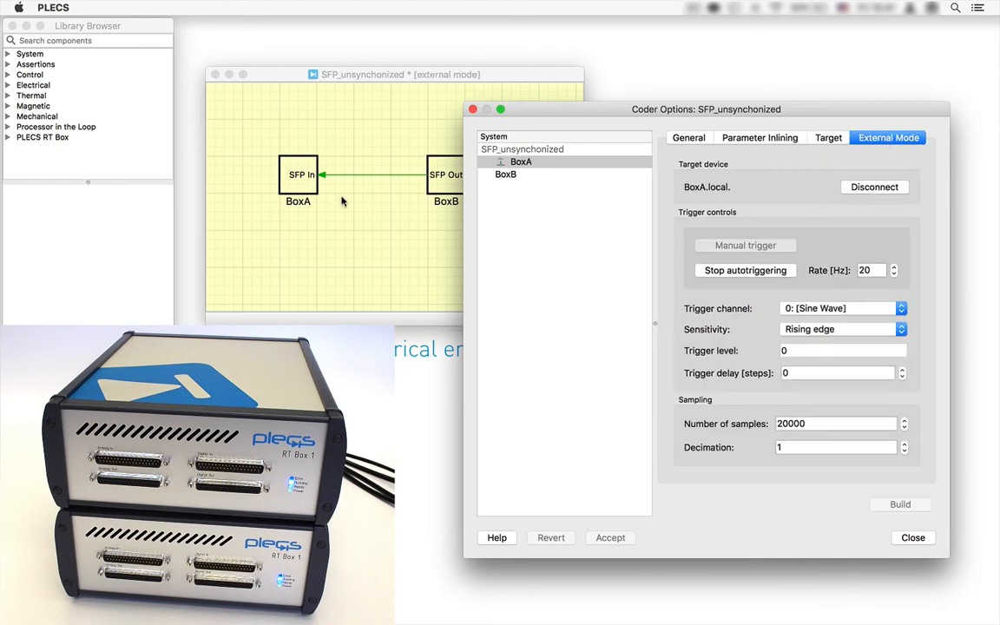
pyautogui.doubleClick(298, 173)
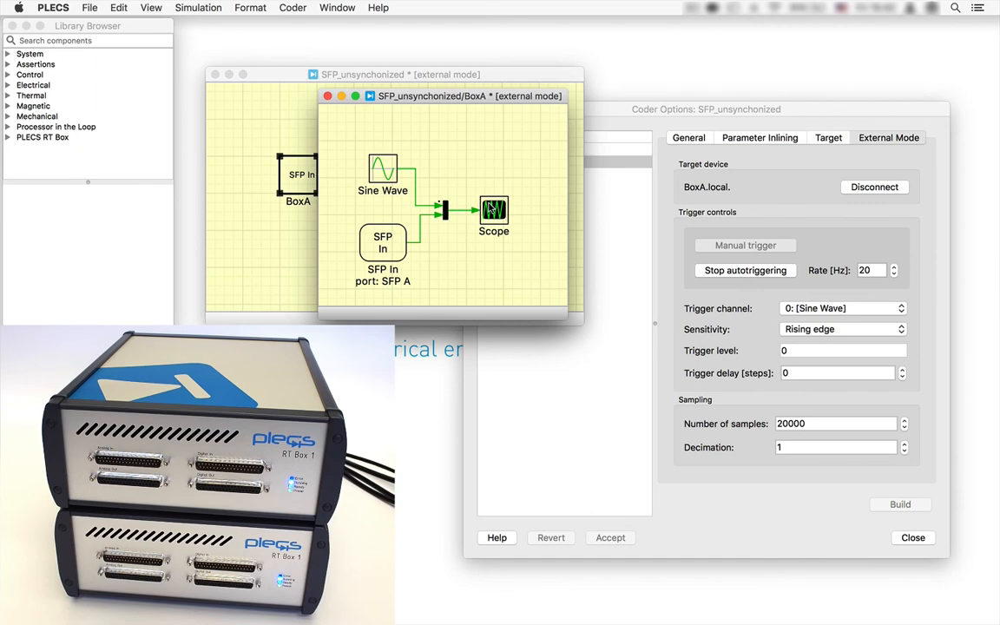
pyautogui.doubleClick(493, 211)
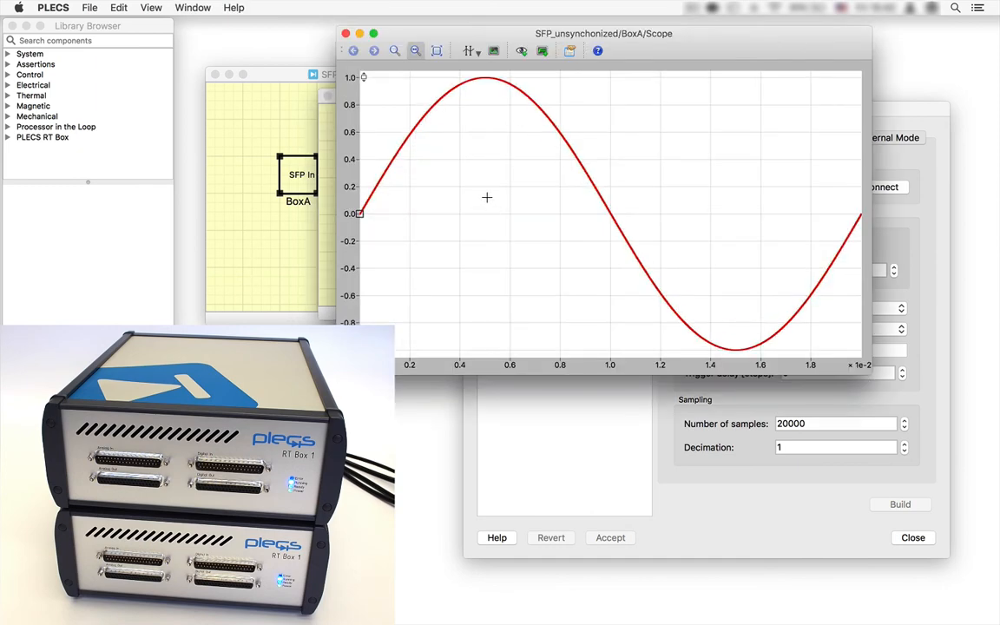